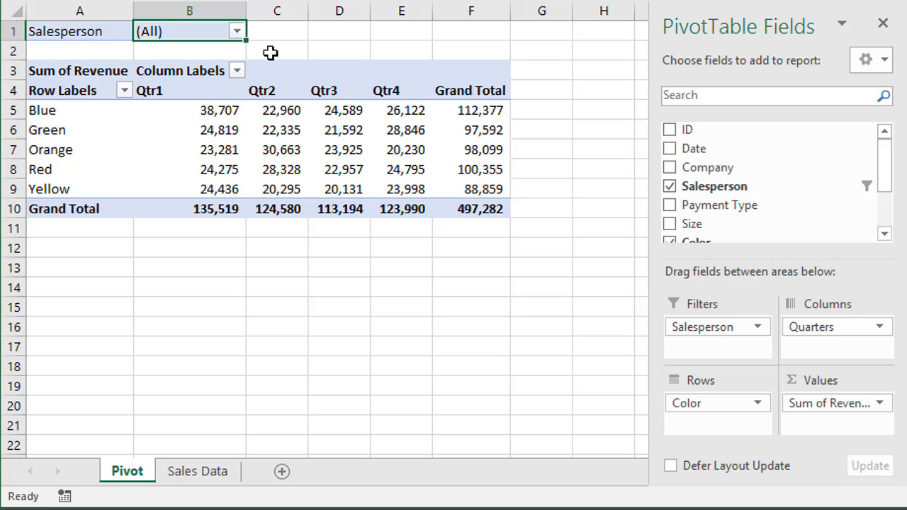
{"action": "mouse_move", "coordinate": [269, 57]}
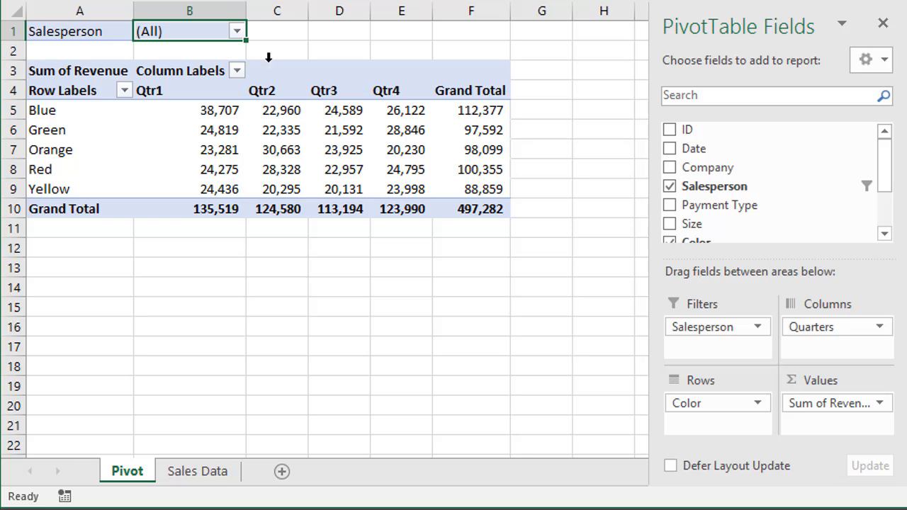
{"action": "mouse_move", "coordinate": [153, 115]}
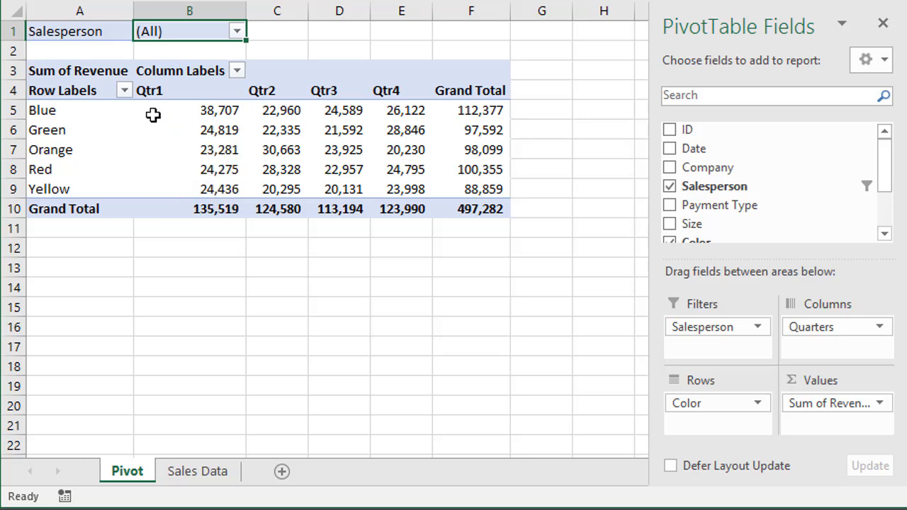
{"action": "mouse_move", "coordinate": [91, 193]}
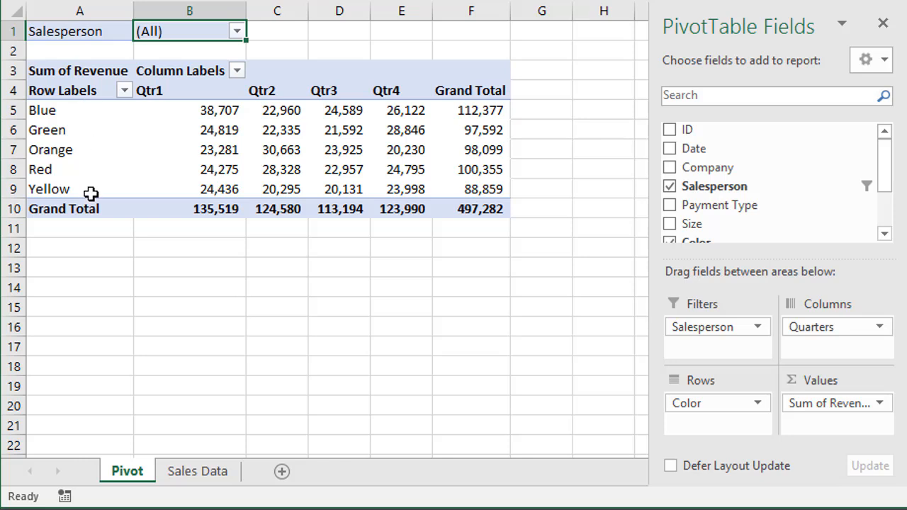
{"action": "mouse_move", "coordinate": [181, 33]}
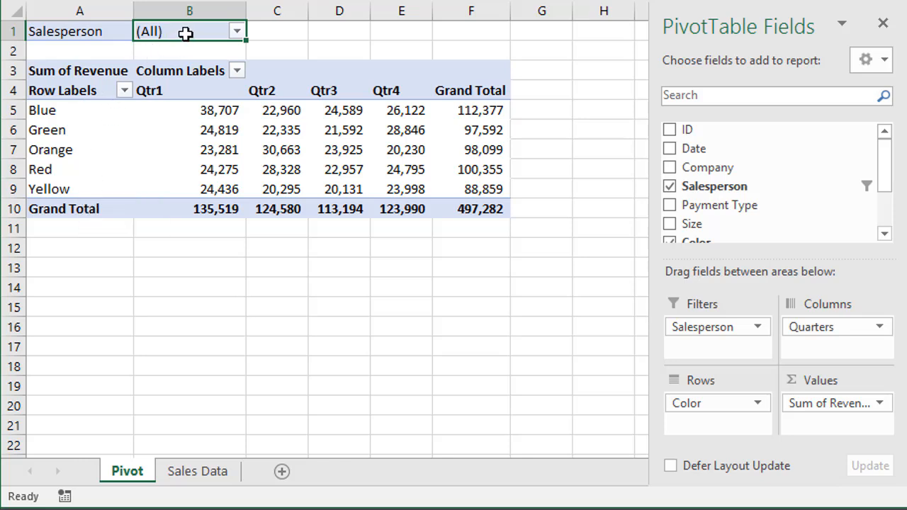
{"action": "mouse_move", "coordinate": [198, 38]}
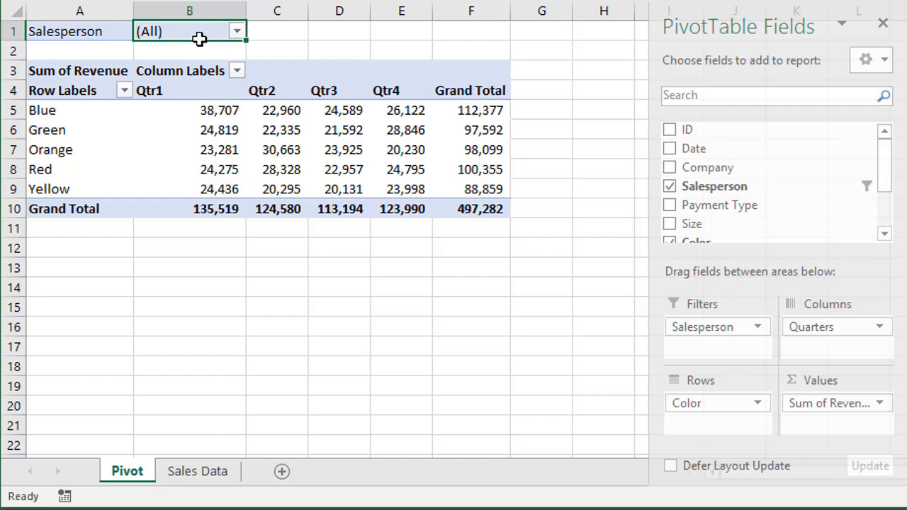
- Switch from the revenue pivot to the Sales Data source sheet
{"action": "left_click", "coordinate": [197, 470]}
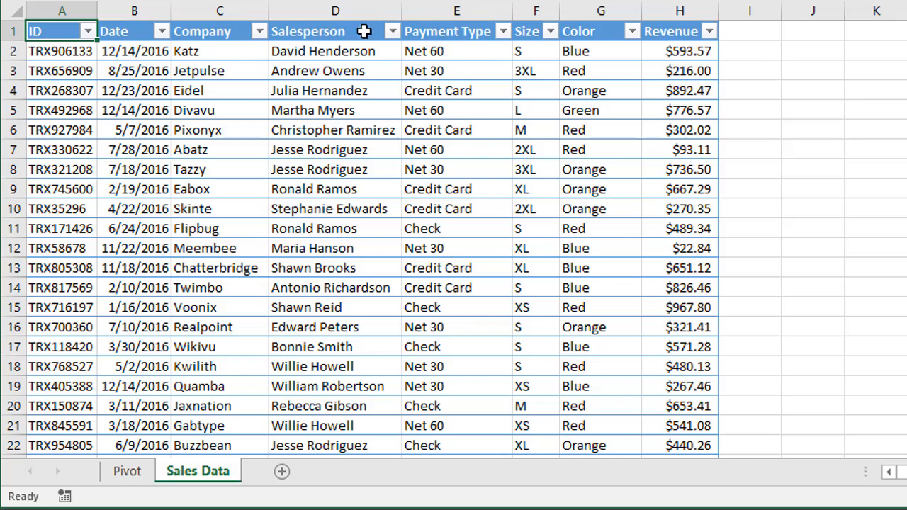
{"action": "left_click", "coordinate": [391, 31]}
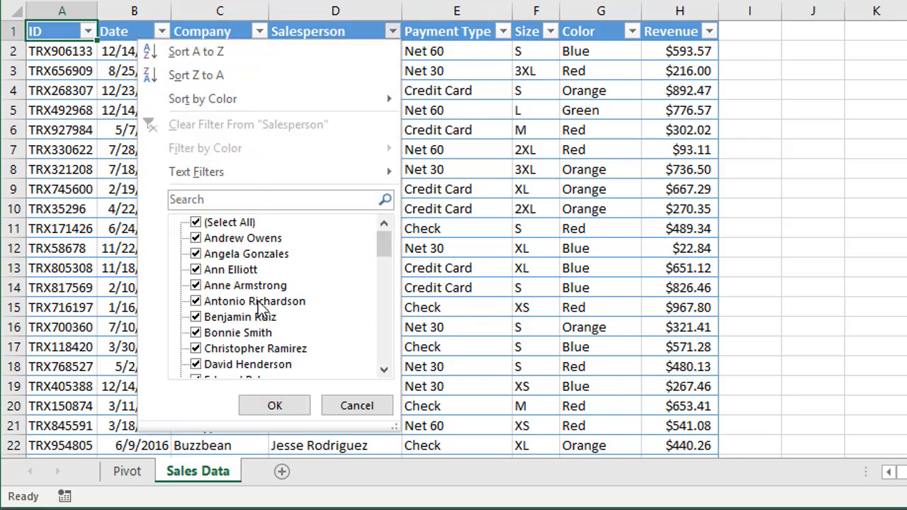
{"action": "mouse_move", "coordinate": [357, 405]}
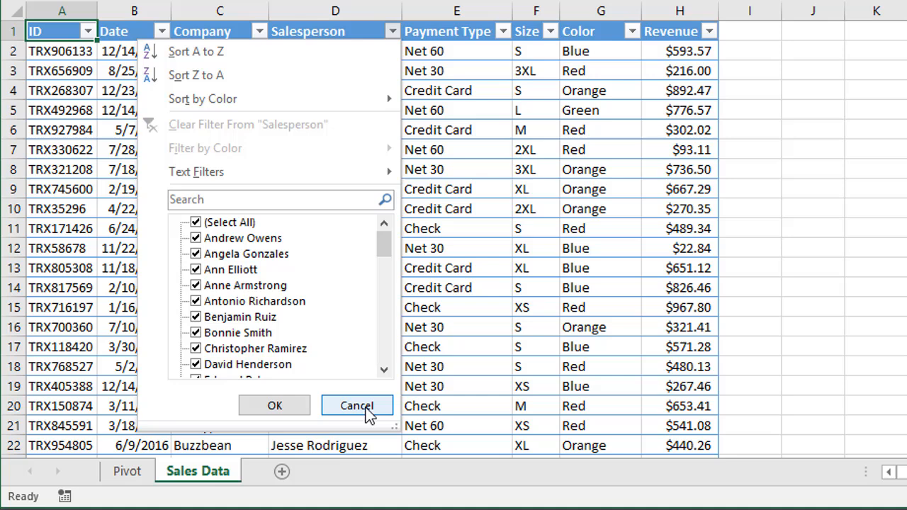
{"action": "left_click", "coordinate": [357, 405]}
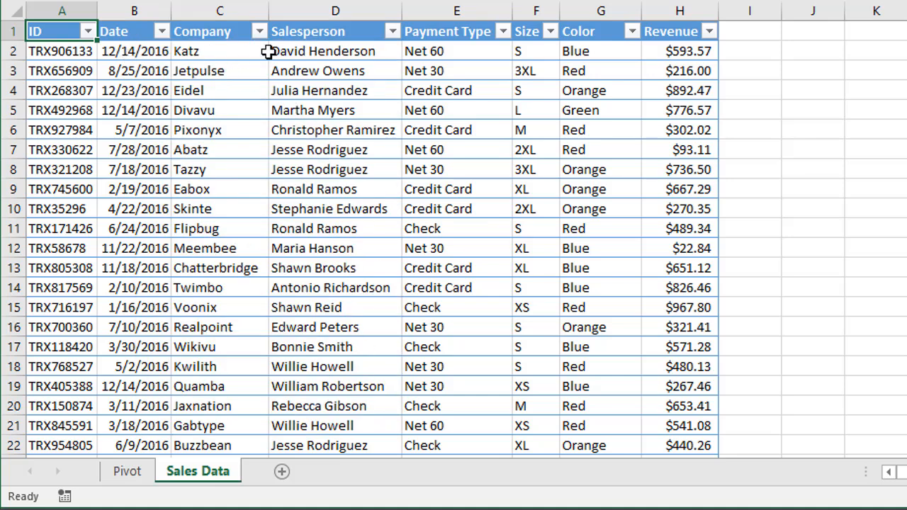
{"action": "mouse_move", "coordinate": [235, 69]}
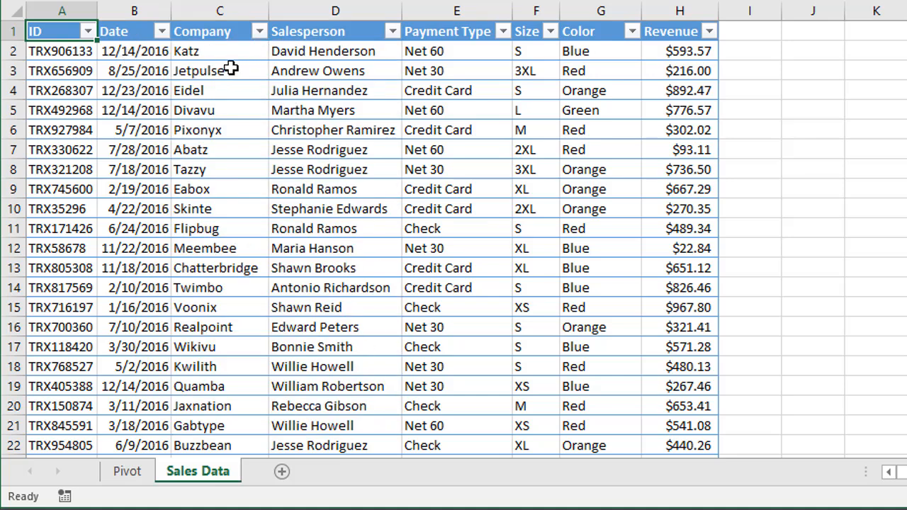
{"action": "left_click", "coordinate": [126, 471]}
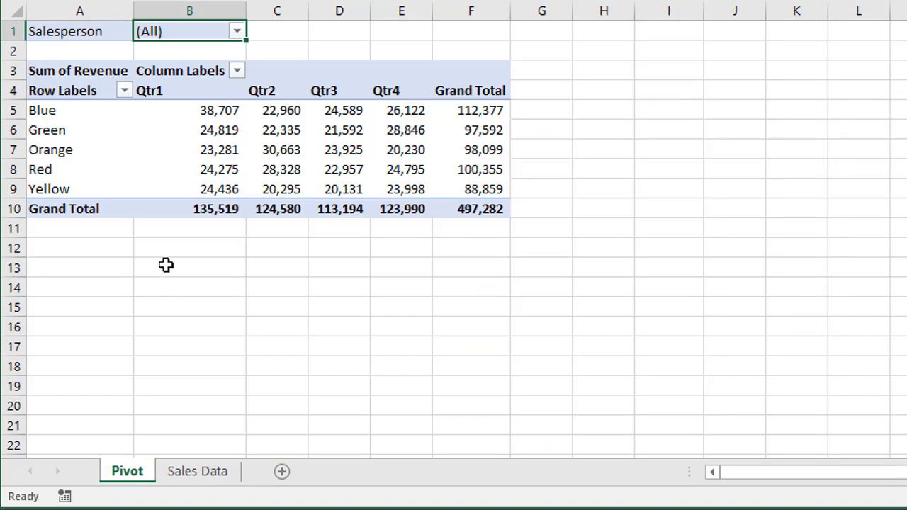
{"action": "mouse_move", "coordinate": [184, 32]}
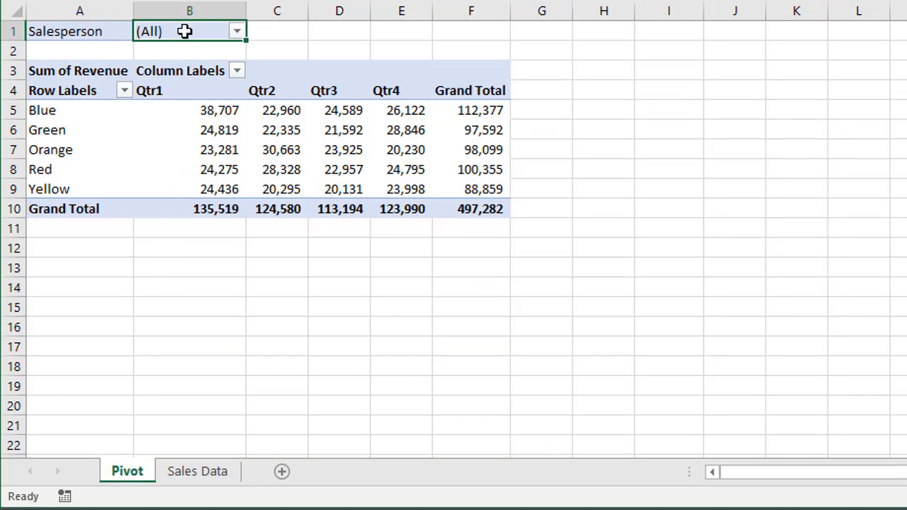
{"action": "left_click", "coordinate": [236, 31]}
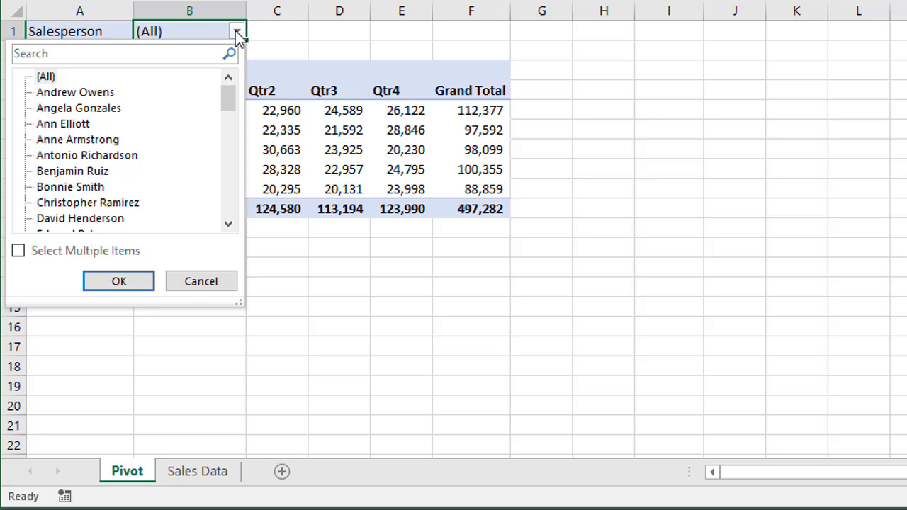
{"action": "left_click", "coordinate": [77, 107]}
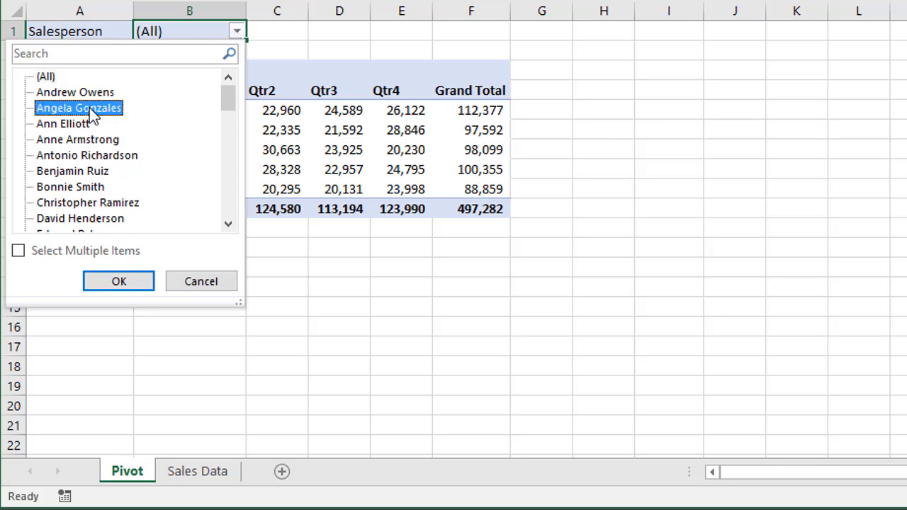
{"action": "left_click", "coordinate": [119, 280]}
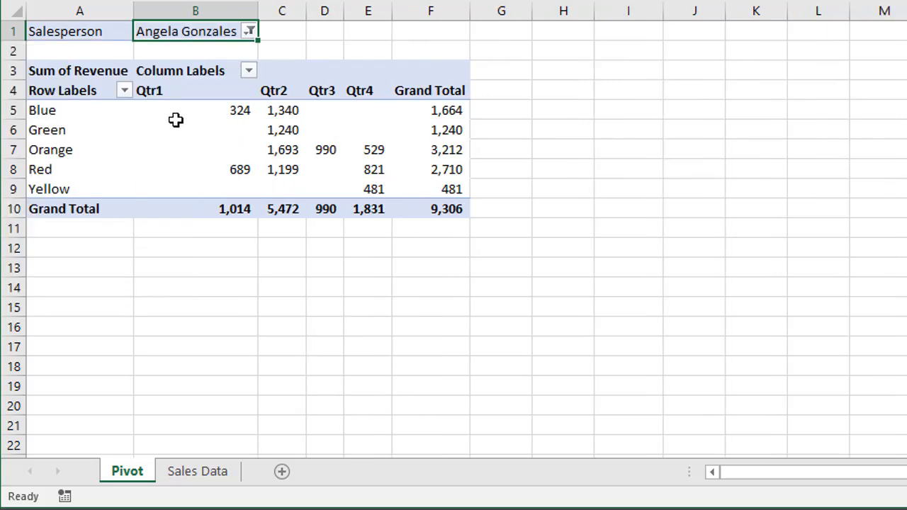
{"action": "mouse_move", "coordinate": [187, 118]}
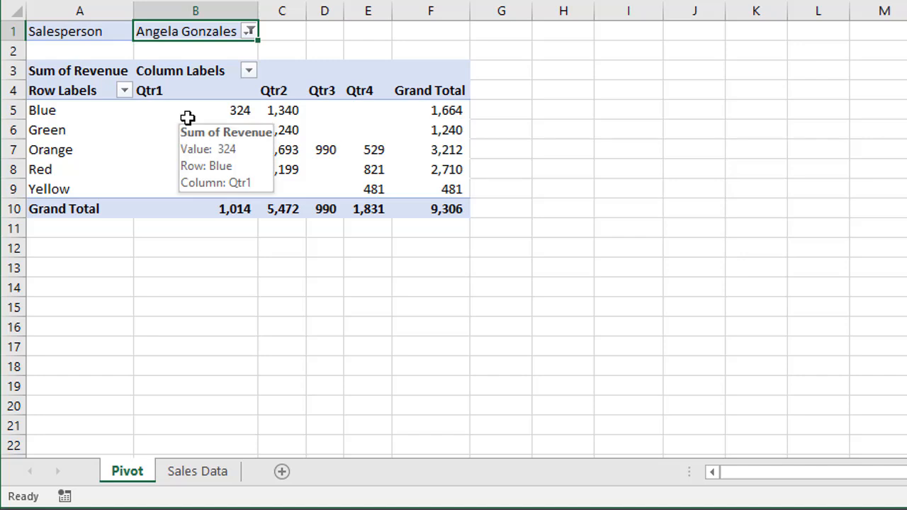
{"action": "mouse_move", "coordinate": [175, 110]}
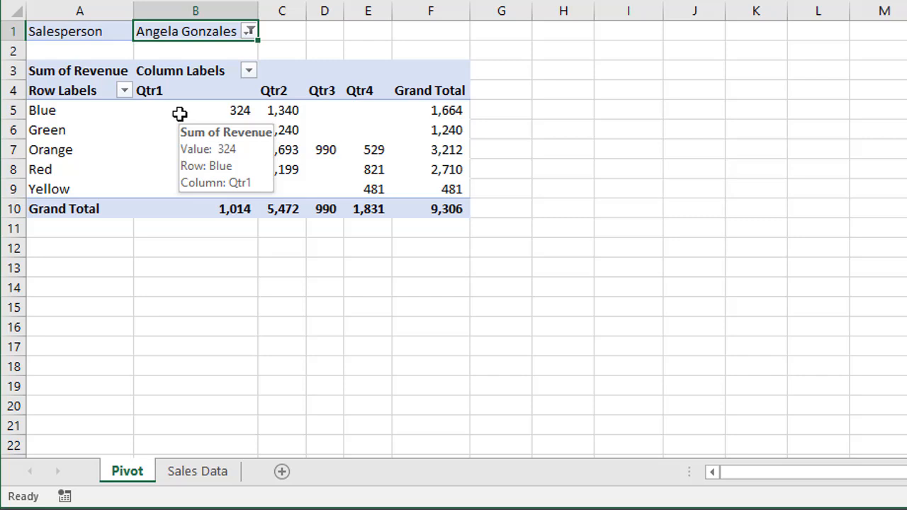
{"action": "mouse_move", "coordinate": [189, 116]}
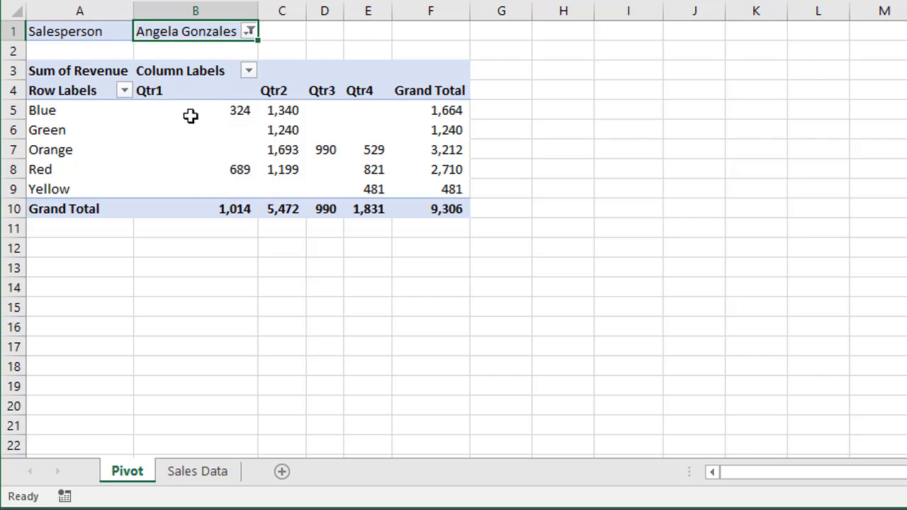
{"action": "mouse_move", "coordinate": [189, 114]}
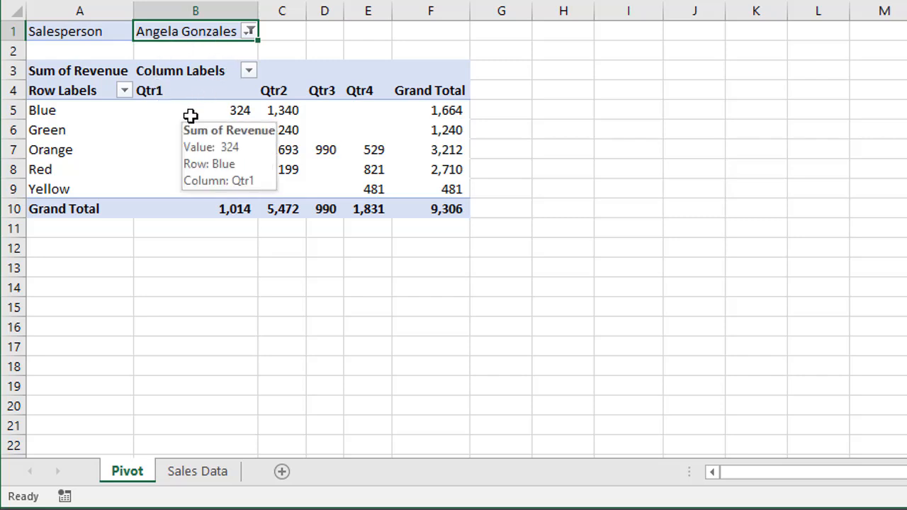
{"action": "left_click", "coordinate": [249, 32]}
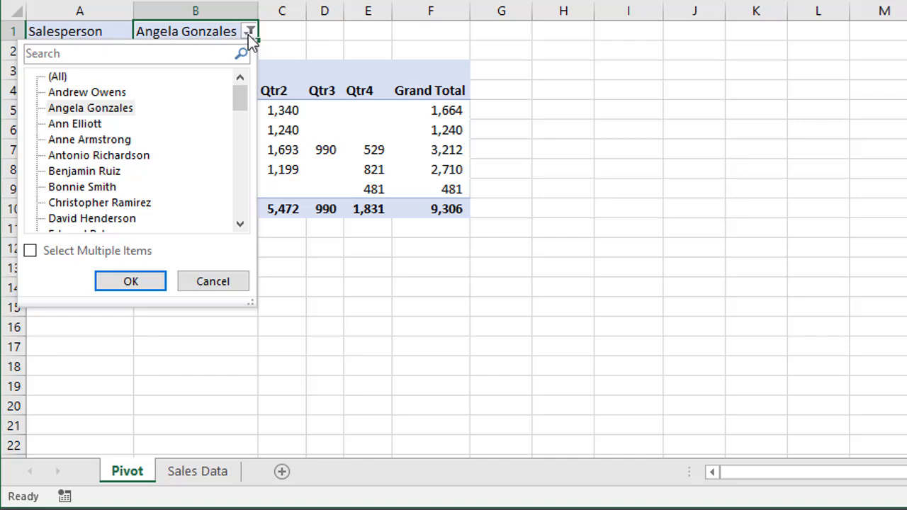
{"action": "left_click", "coordinate": [131, 281]}
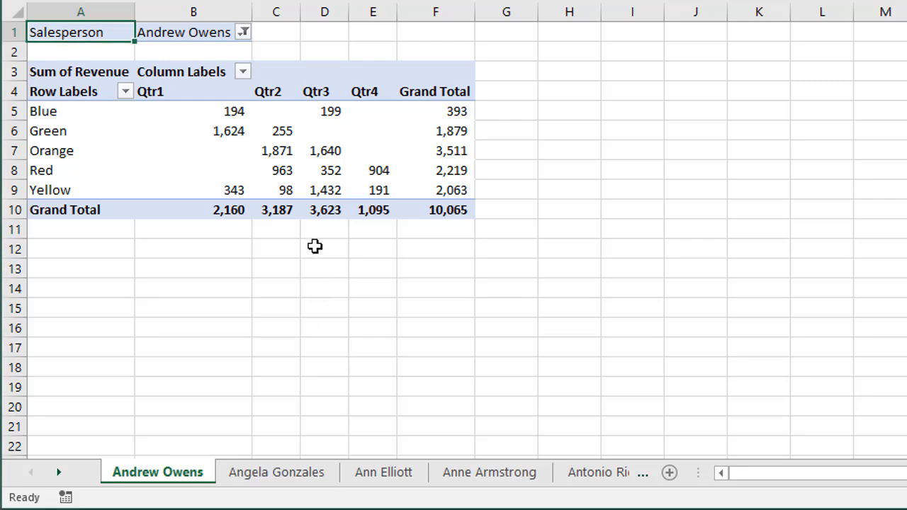
{"action": "mouse_move", "coordinate": [223, 422]}
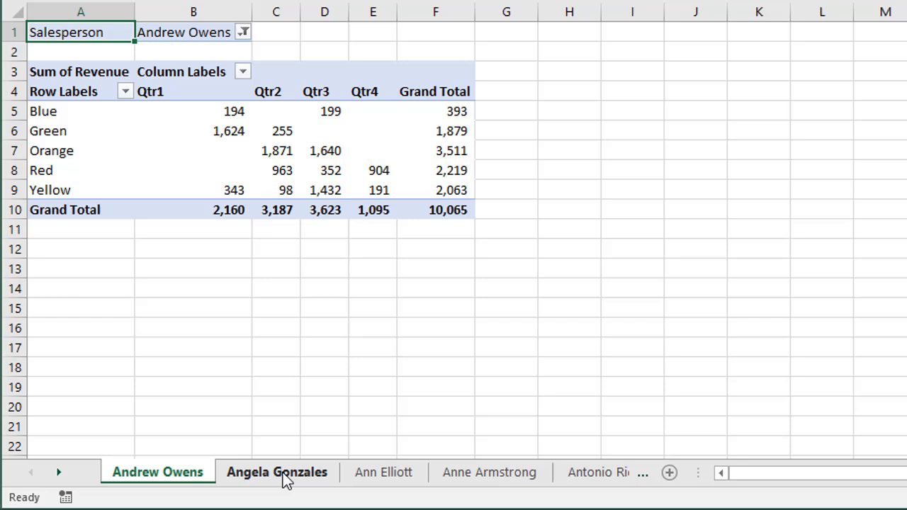
{"action": "left_click", "coordinate": [276, 472]}
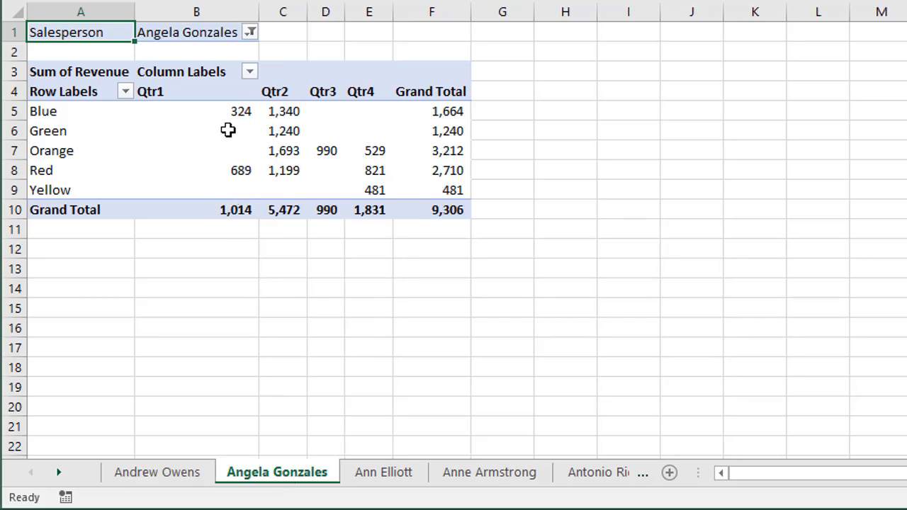
{"action": "mouse_move", "coordinate": [235, 36]}
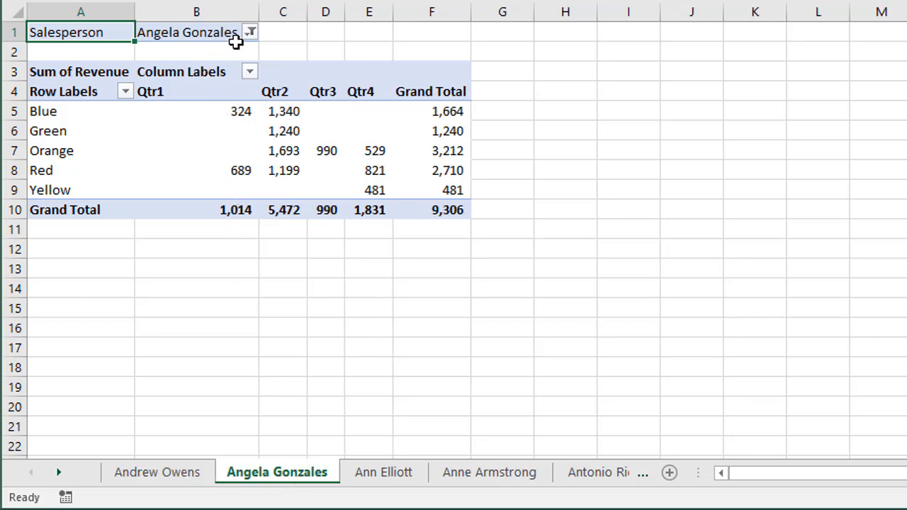
{"action": "mouse_move", "coordinate": [201, 35]}
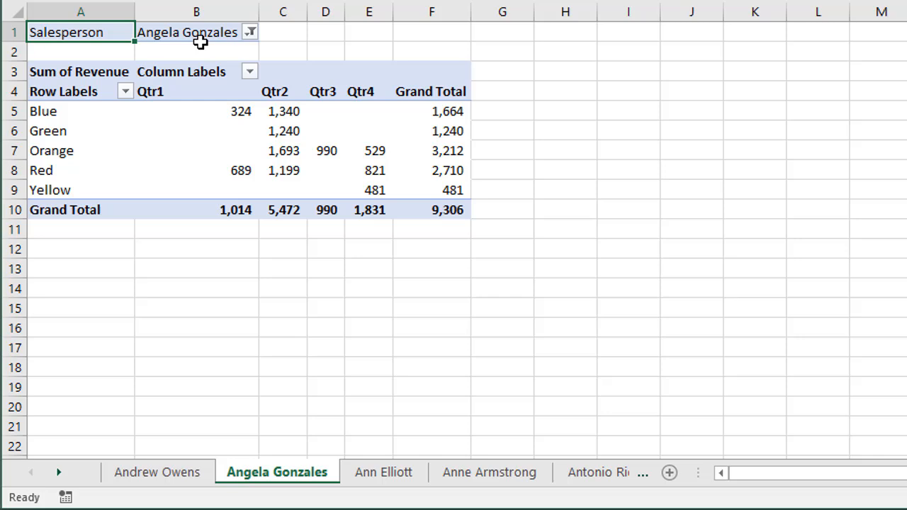
{"action": "mouse_move", "coordinate": [201, 49]}
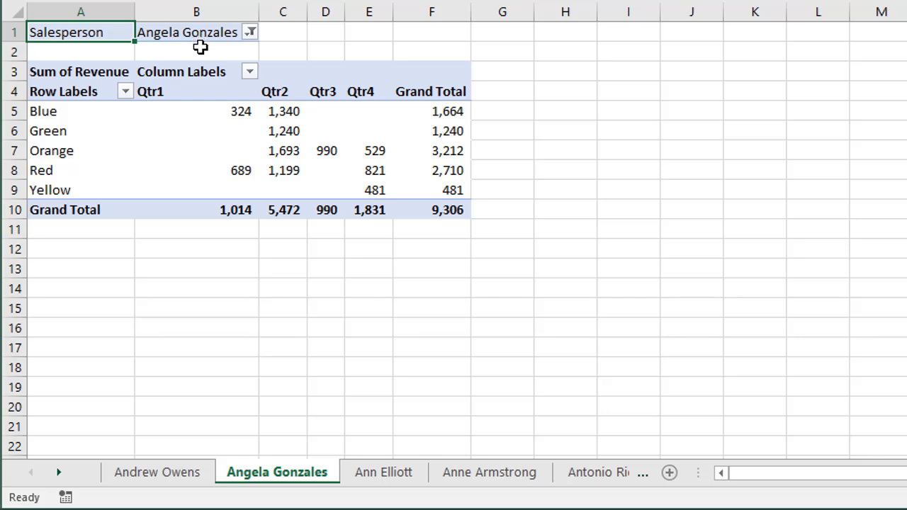
{"action": "mouse_move", "coordinate": [195, 48]}
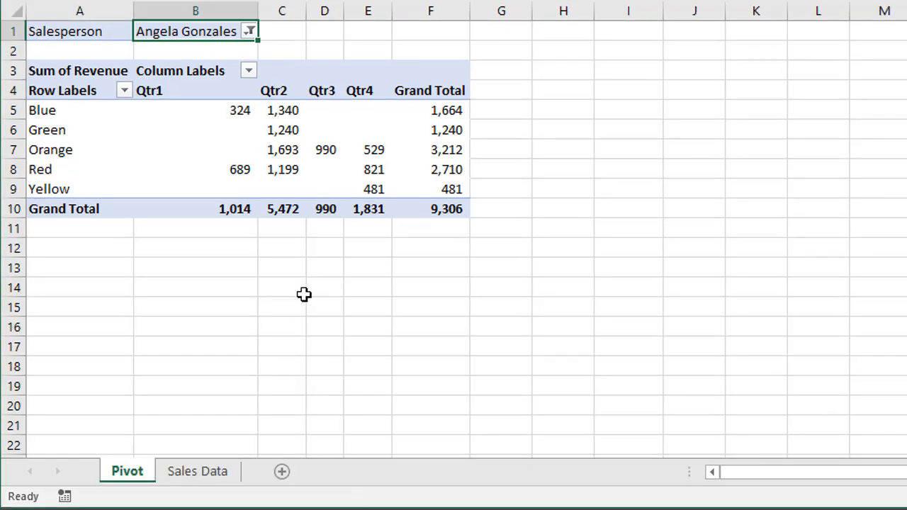
{"action": "mouse_move", "coordinate": [230, 122]}
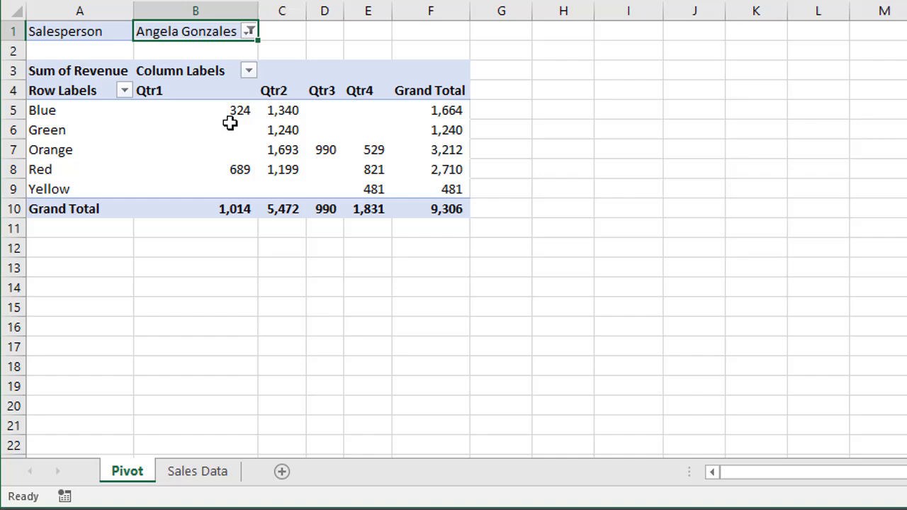
{"action": "mouse_move", "coordinate": [173, 34]}
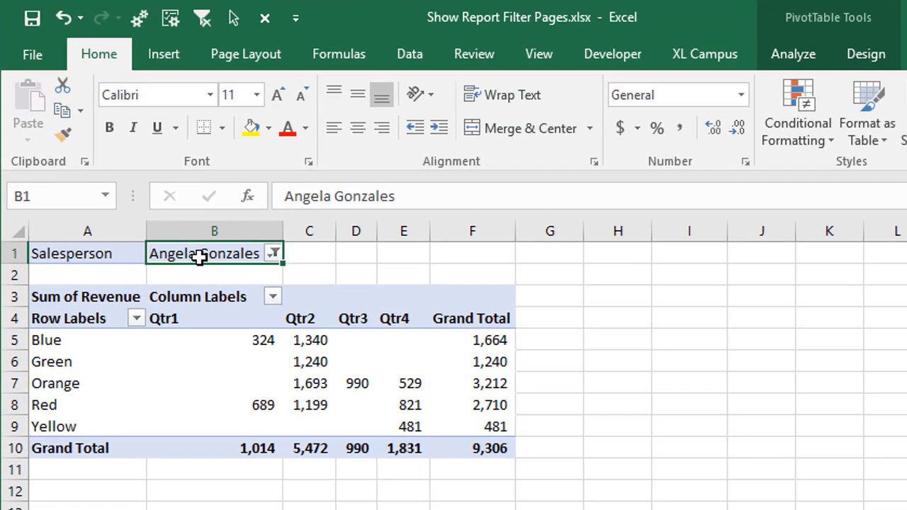
{"action": "mouse_move", "coordinate": [793, 68]}
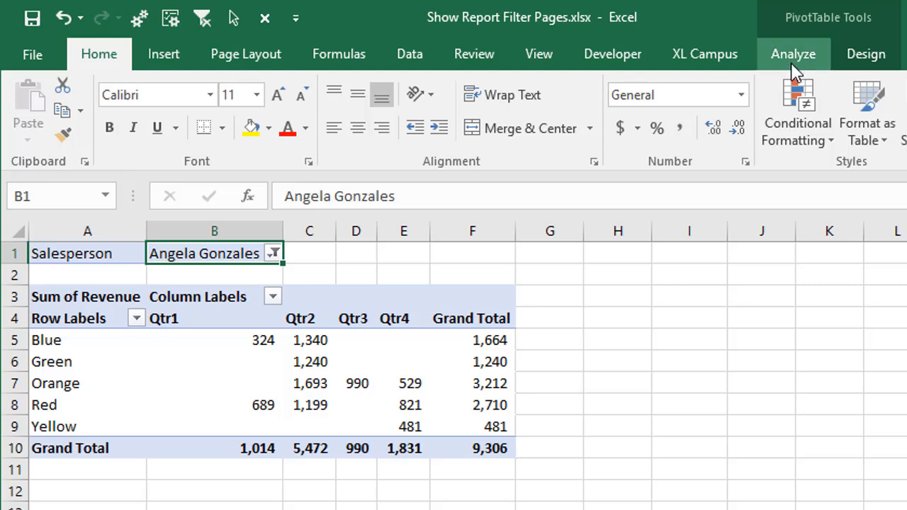
- Show the PivotTable Analyze commands holding the Options drop-down
{"action": "left_click", "coordinate": [793, 54]}
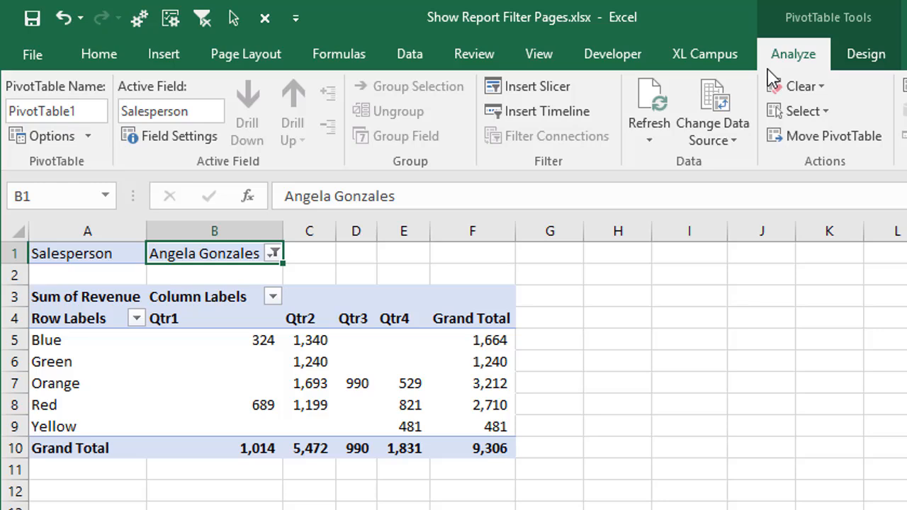
{"action": "mouse_move", "coordinate": [68, 148]}
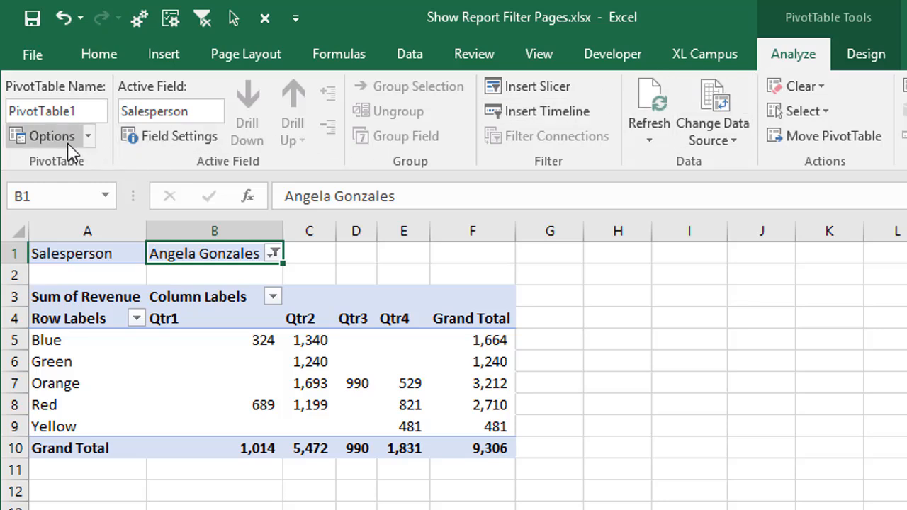
{"action": "mouse_move", "coordinate": [92, 145]}
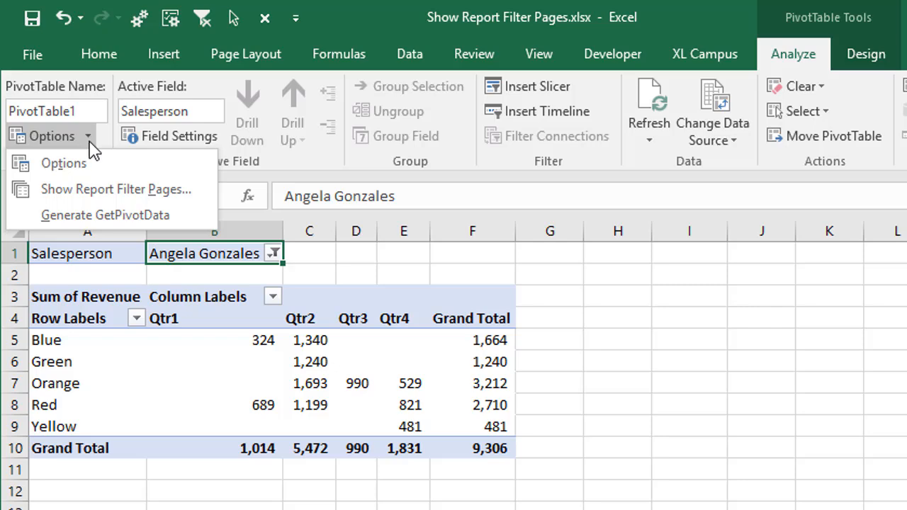
{"action": "mouse_move", "coordinate": [114, 196]}
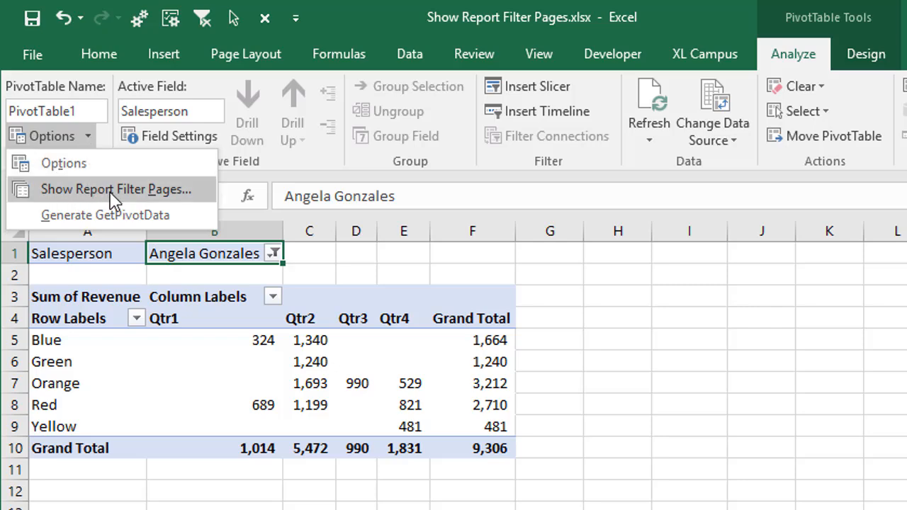
- Bring up the Show Report Filter Pages dialog with Salesperson as the field
{"action": "left_click", "coordinate": [113, 188]}
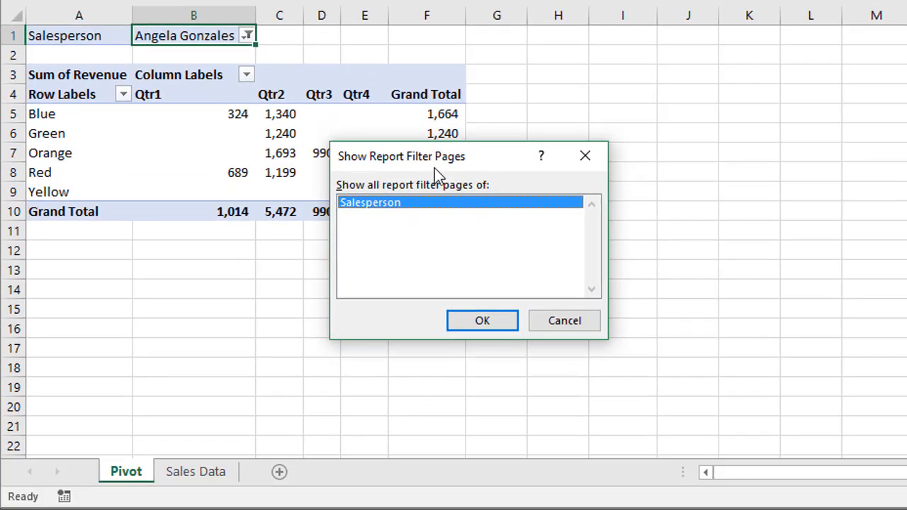
{"action": "mouse_move", "coordinate": [425, 207]}
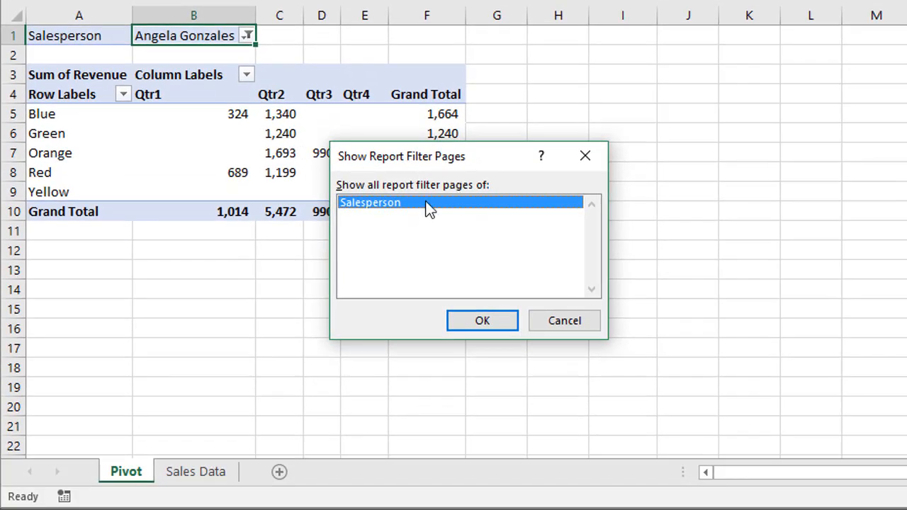
{"action": "mouse_move", "coordinate": [389, 215]}
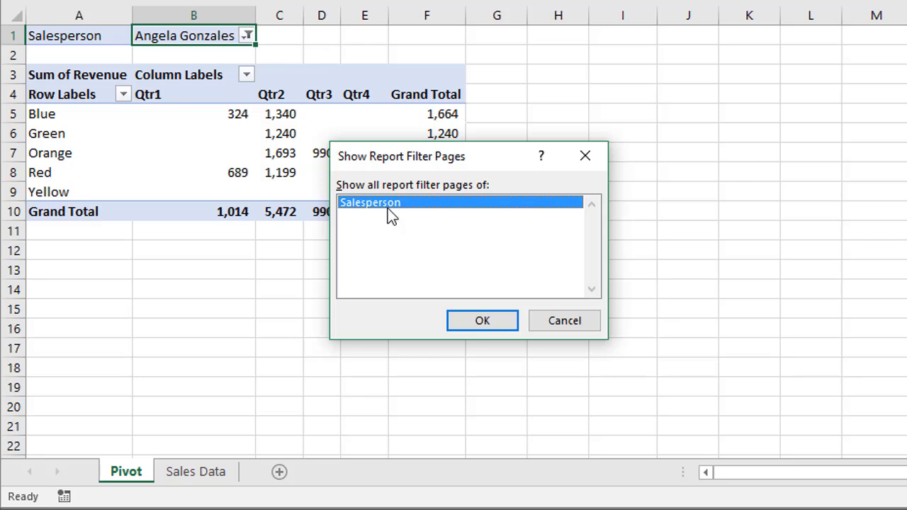
{"action": "mouse_move", "coordinate": [379, 208]}
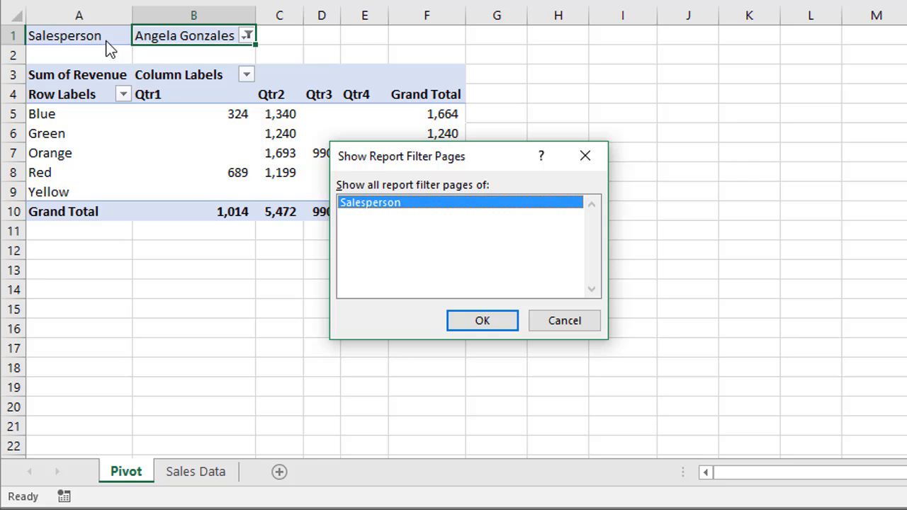
{"action": "mouse_move", "coordinate": [379, 209]}
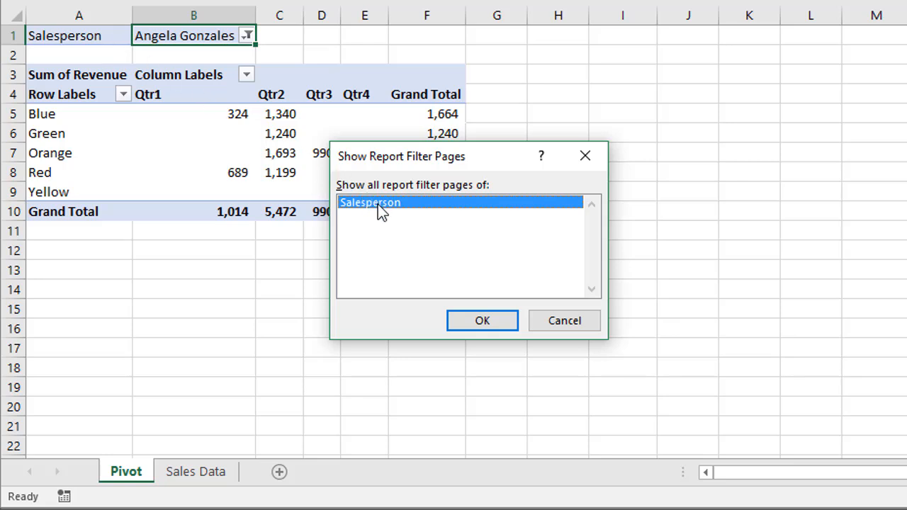
{"action": "left_click", "coordinate": [482, 320]}
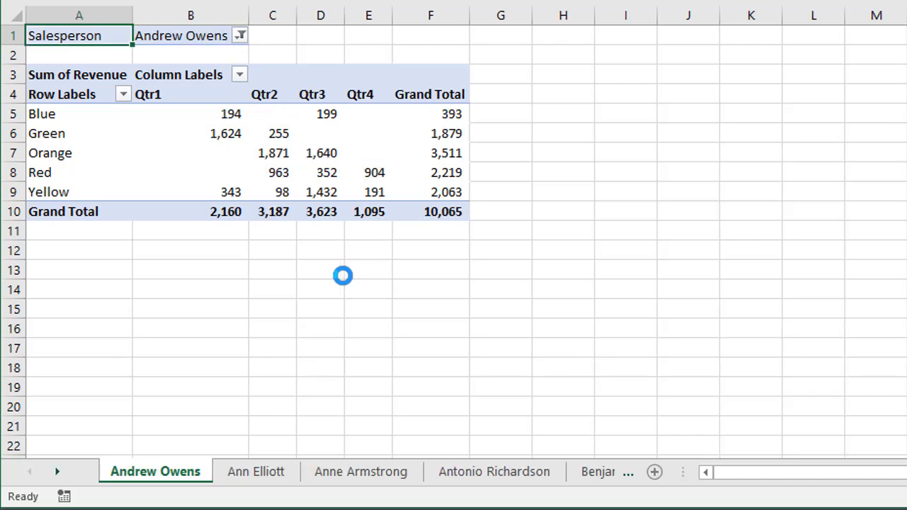
{"action": "mouse_move", "coordinate": [289, 265]}
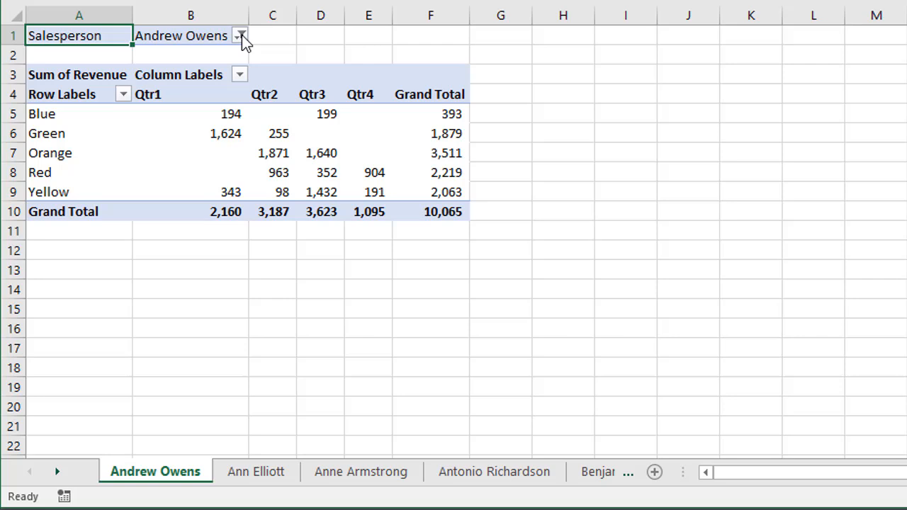
{"action": "left_click", "coordinate": [239, 36]}
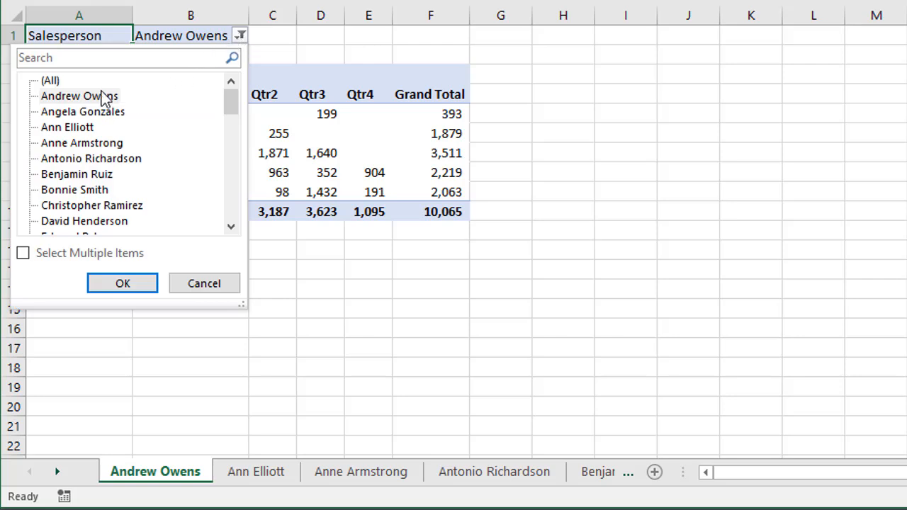
{"action": "mouse_move", "coordinate": [101, 110]}
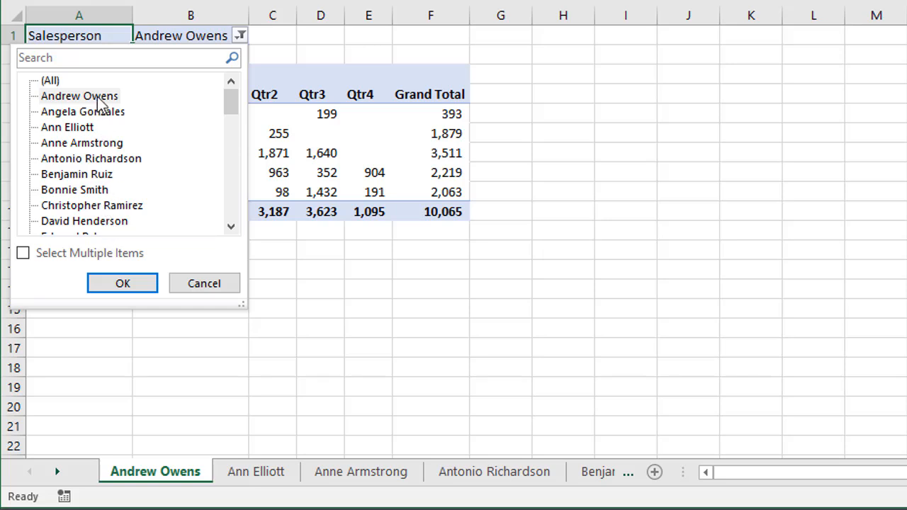
{"action": "mouse_move", "coordinate": [127, 106]}
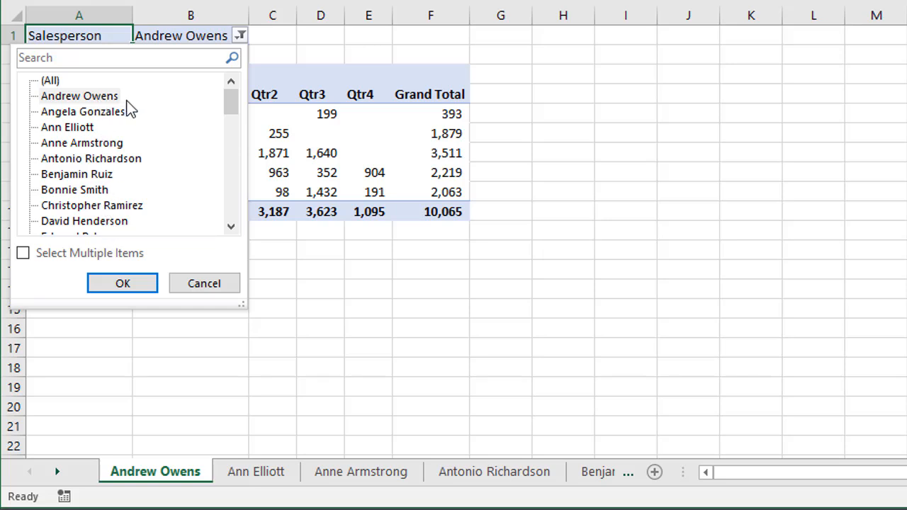
{"action": "mouse_move", "coordinate": [236, 46]}
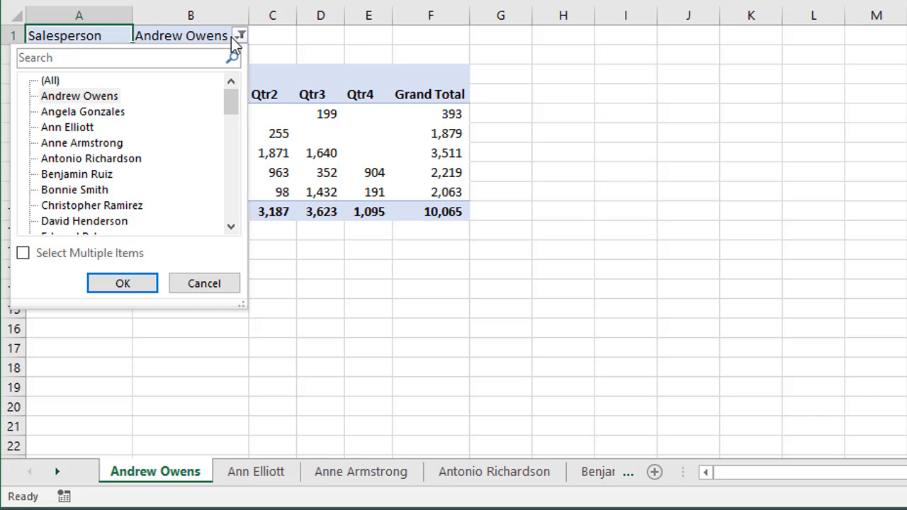
{"action": "left_click", "coordinate": [122, 284]}
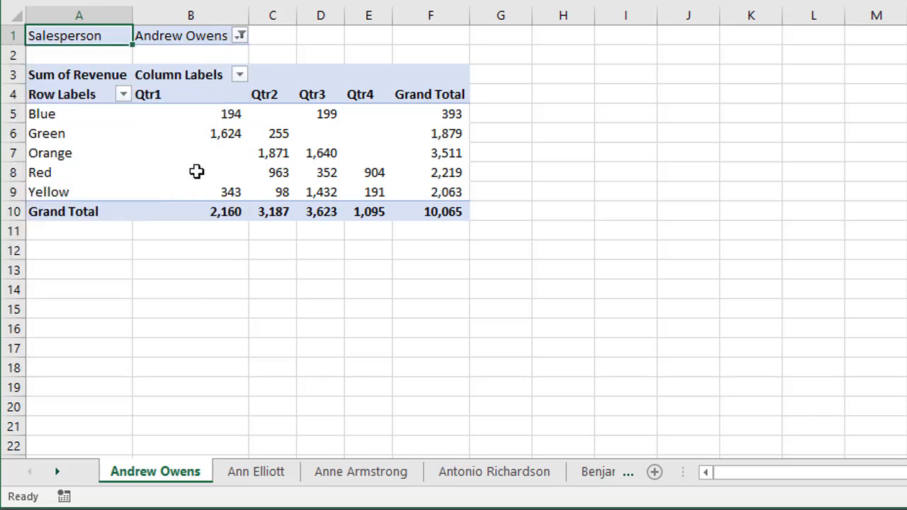
{"action": "mouse_move", "coordinate": [257, 482]}
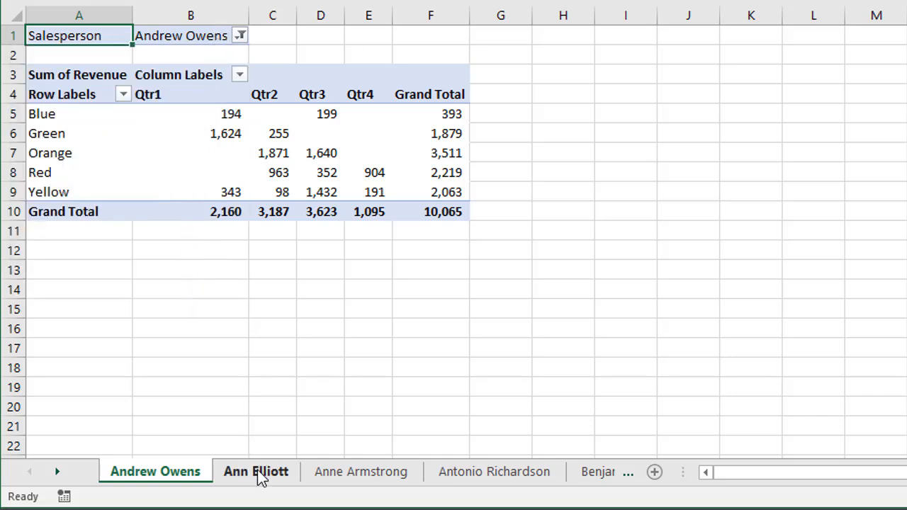
{"action": "left_click", "coordinate": [255, 471]}
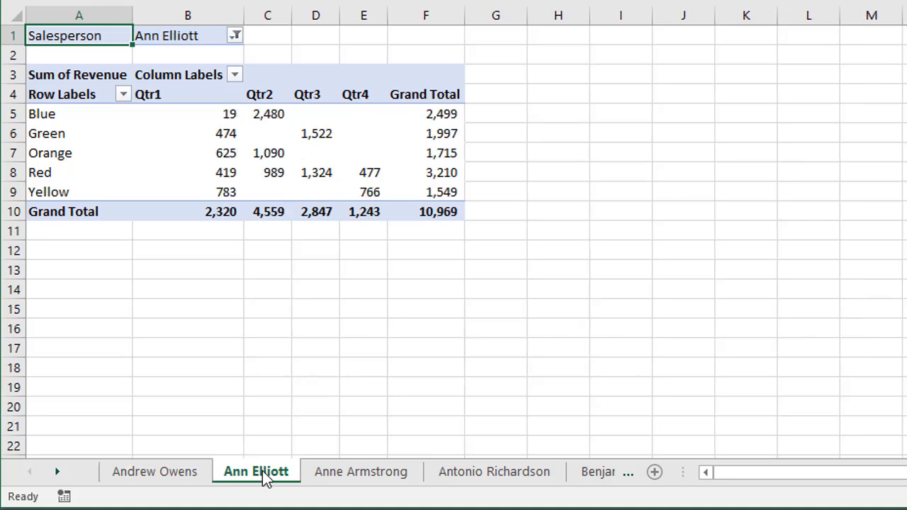
{"action": "mouse_move", "coordinate": [213, 51]}
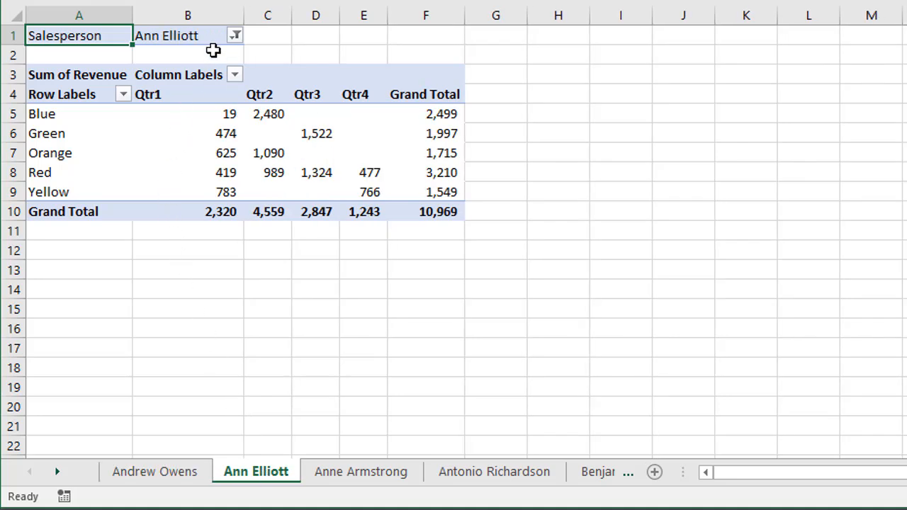
{"action": "mouse_move", "coordinate": [207, 37]}
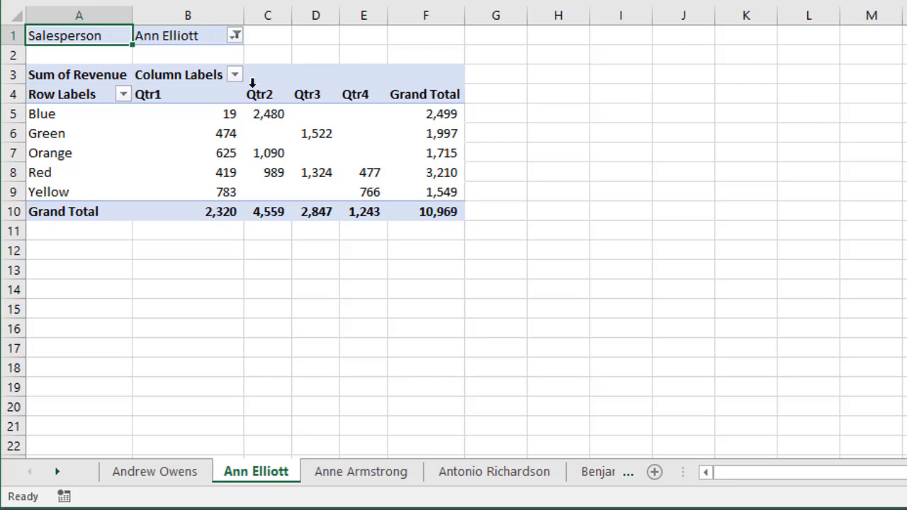
{"action": "mouse_move", "coordinate": [190, 127]}
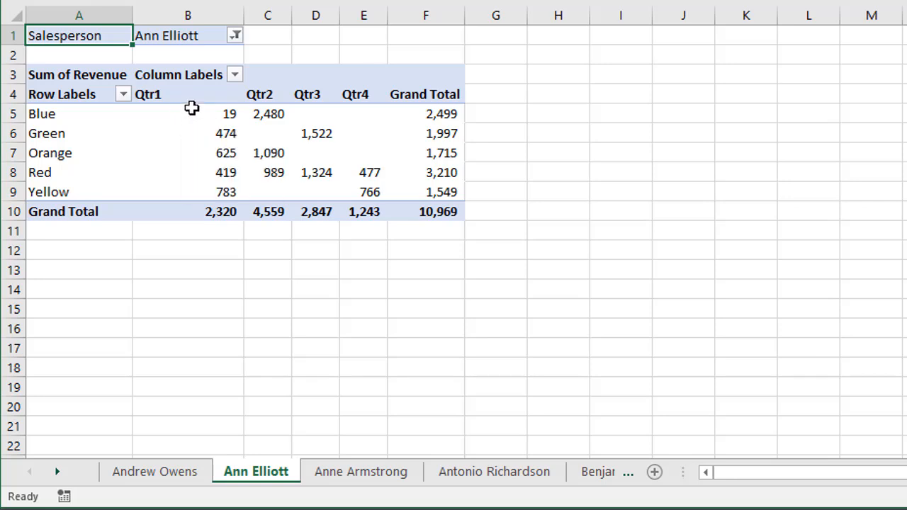
{"action": "mouse_move", "coordinate": [112, 386]}
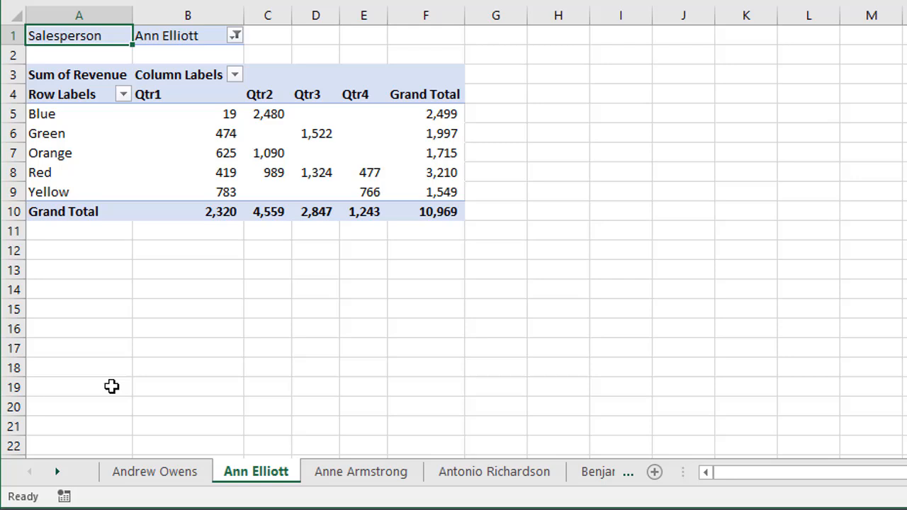
{"action": "left_click", "coordinate": [58, 471]}
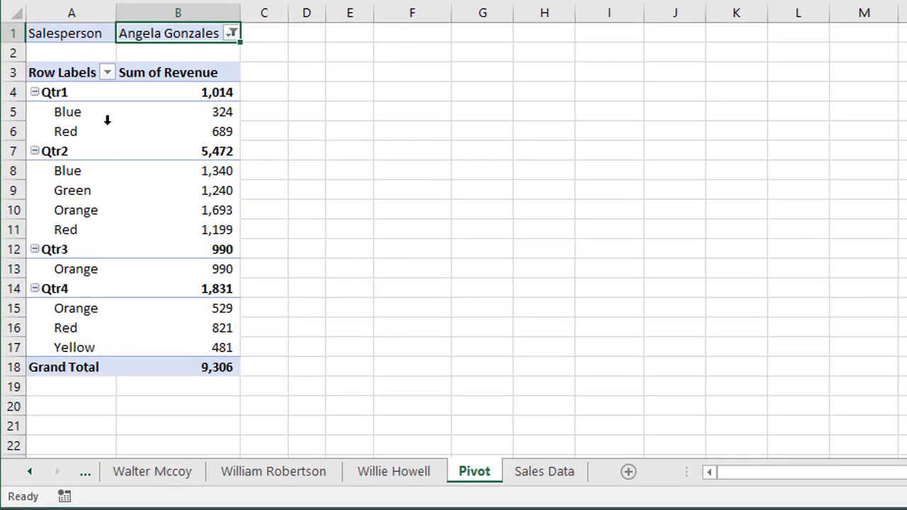
{"action": "mouse_move", "coordinate": [85, 116]}
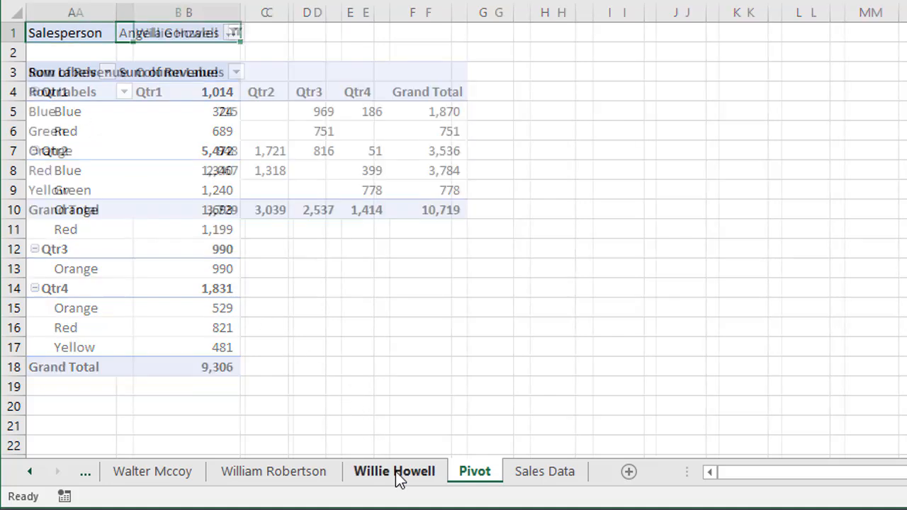
{"action": "left_click", "coordinate": [394, 470]}
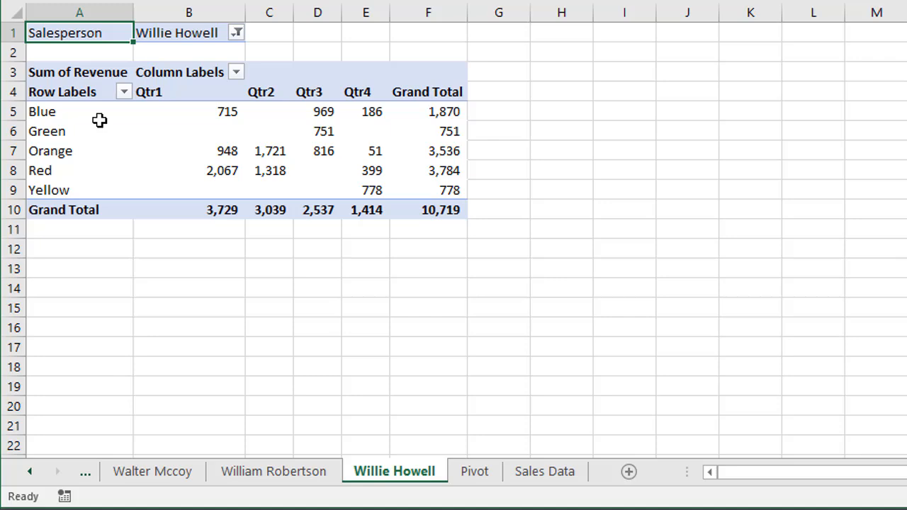
{"action": "mouse_move", "coordinate": [184, 115]}
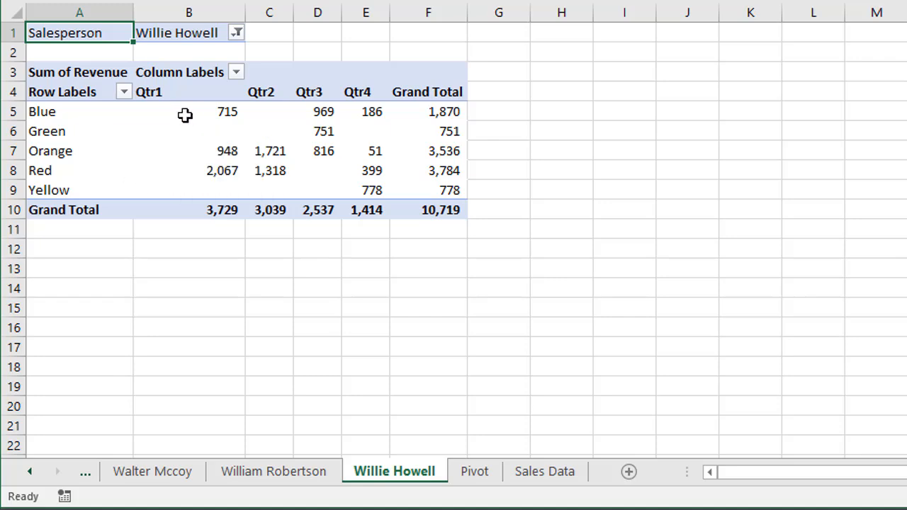
{"action": "mouse_move", "coordinate": [182, 111]}
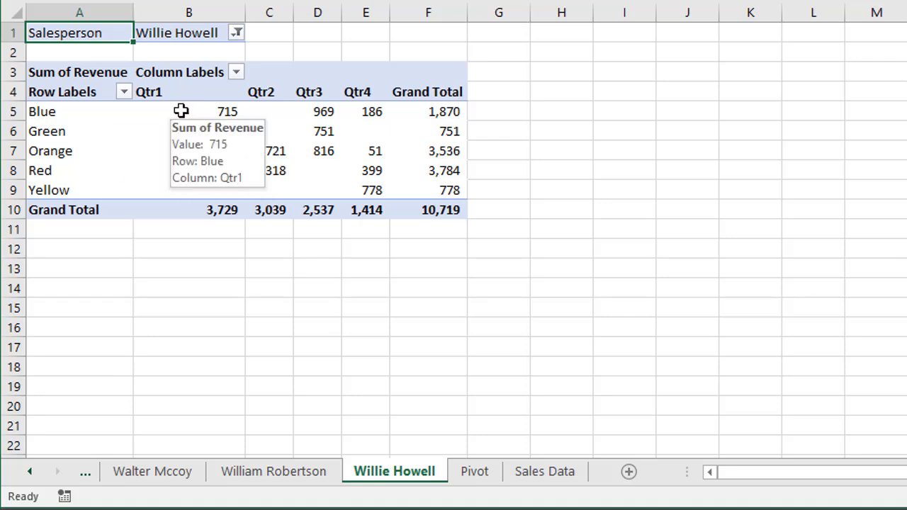
{"action": "mouse_move", "coordinate": [181, 111]}
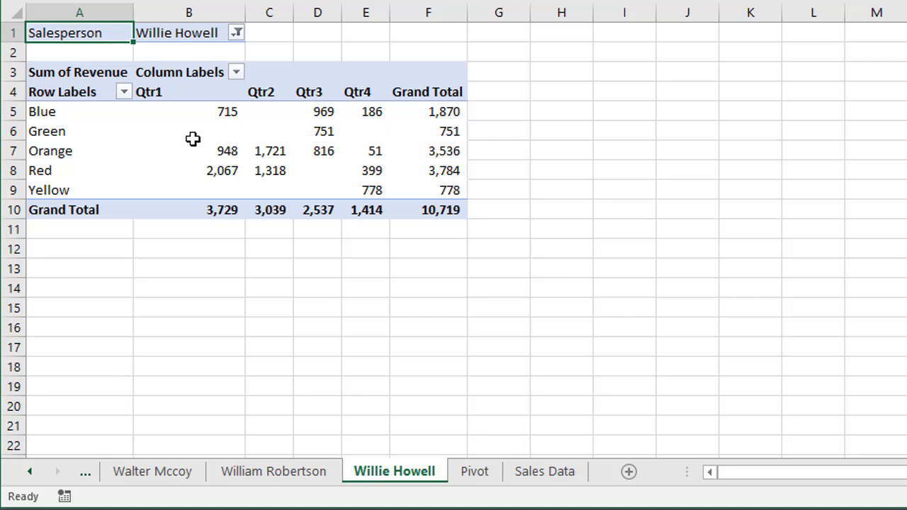
{"action": "mouse_move", "coordinate": [388, 473]}
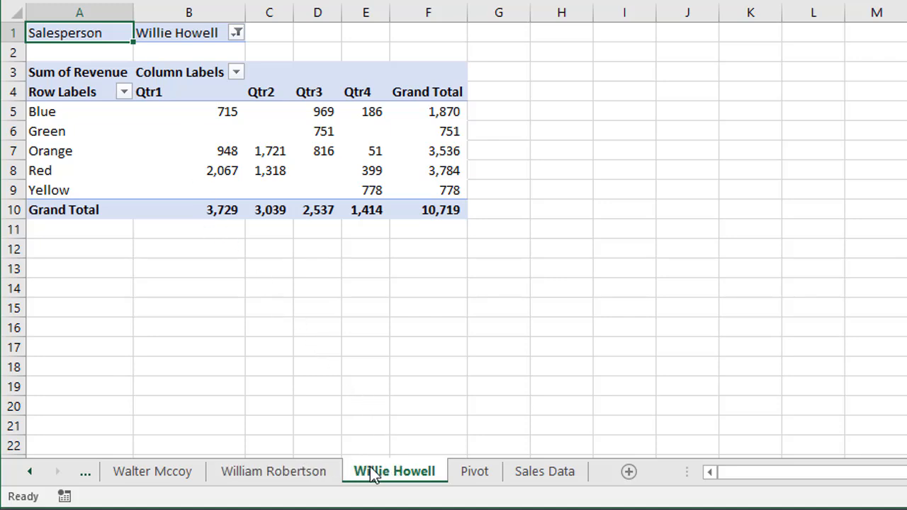
{"action": "mouse_move", "coordinate": [397, 476]}
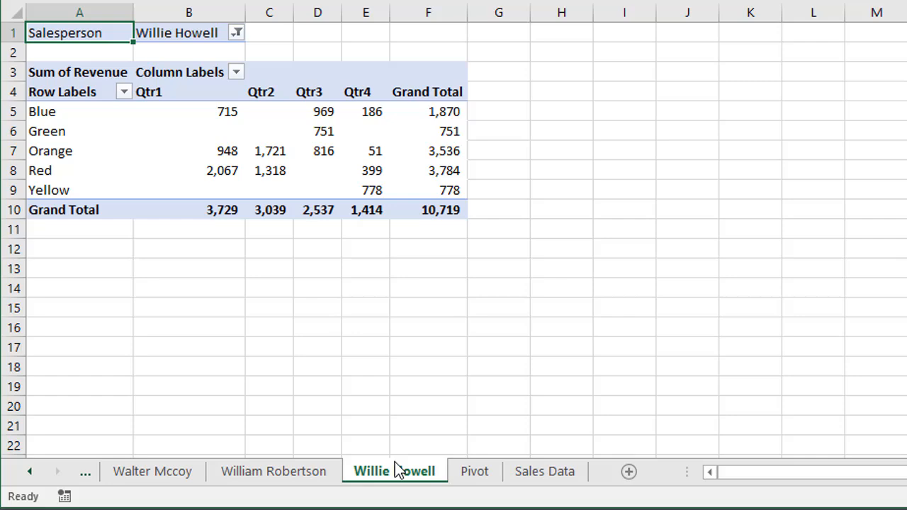
{"action": "left_click", "coordinate": [474, 470]}
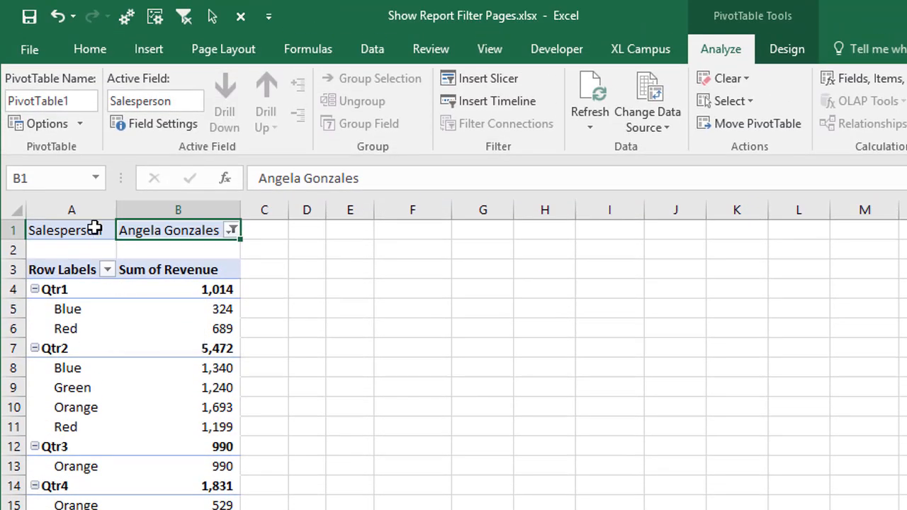
{"action": "left_click", "coordinate": [44, 123]}
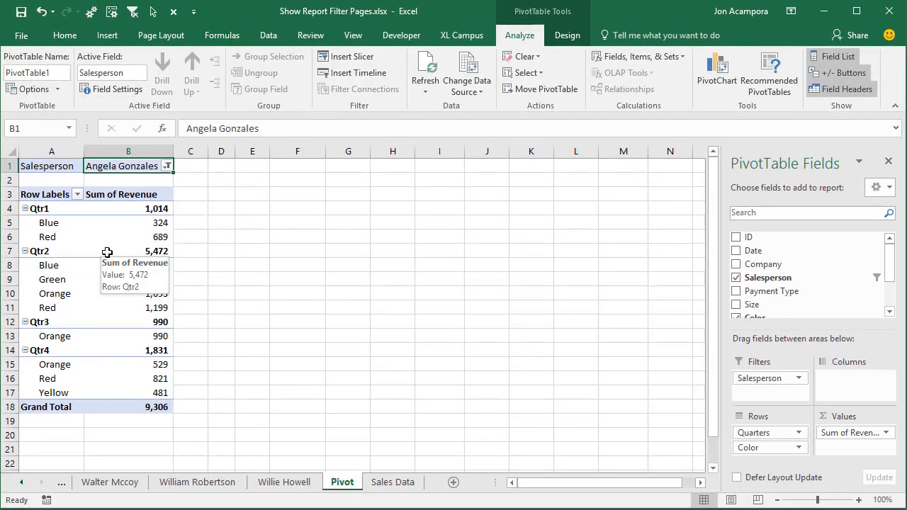
{"action": "left_click", "coordinate": [119, 482]}
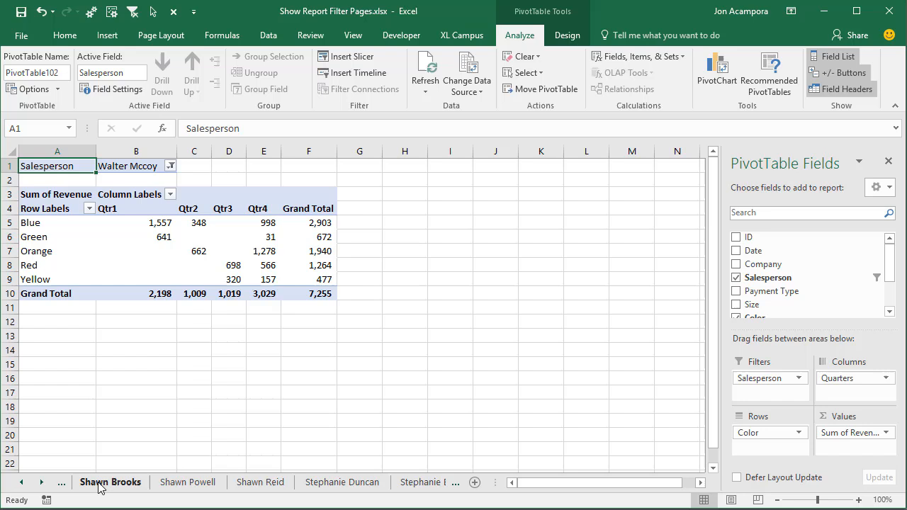
{"action": "left_click", "coordinate": [111, 482]}
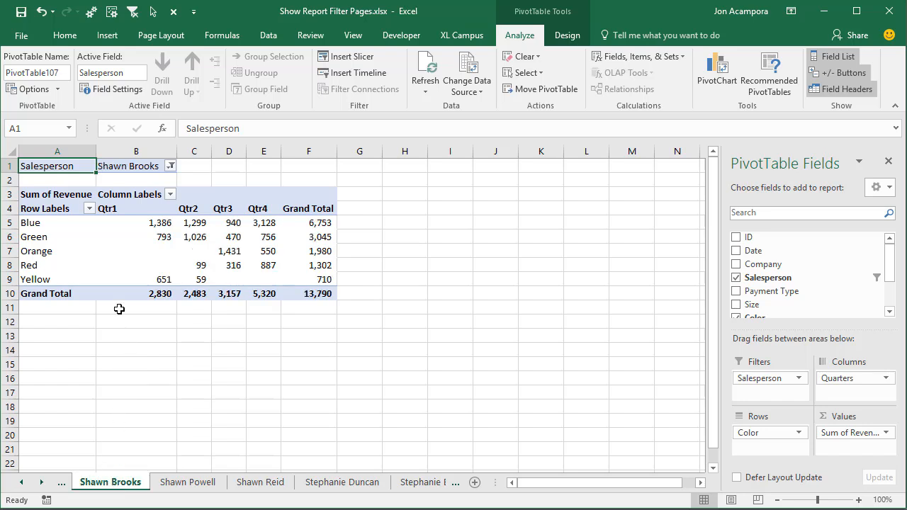
{"action": "mouse_move", "coordinate": [116, 303]}
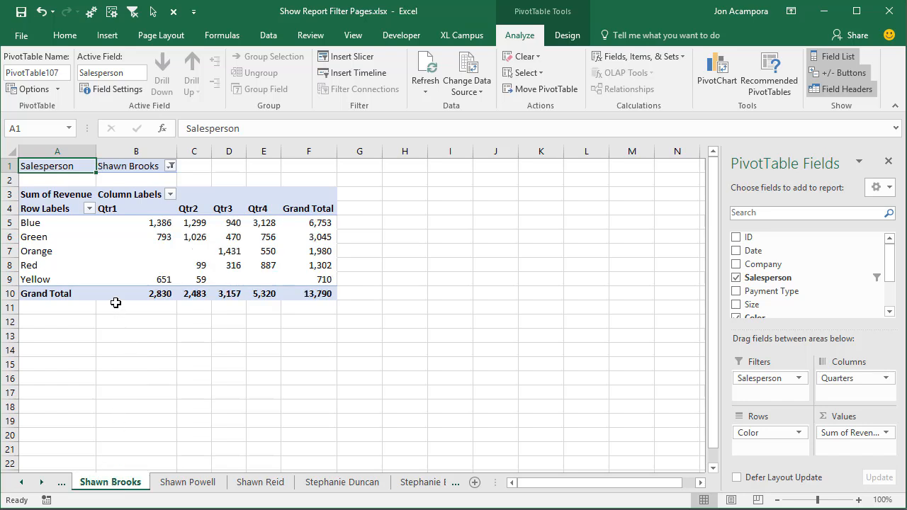
{"action": "mouse_move", "coordinate": [102, 237]}
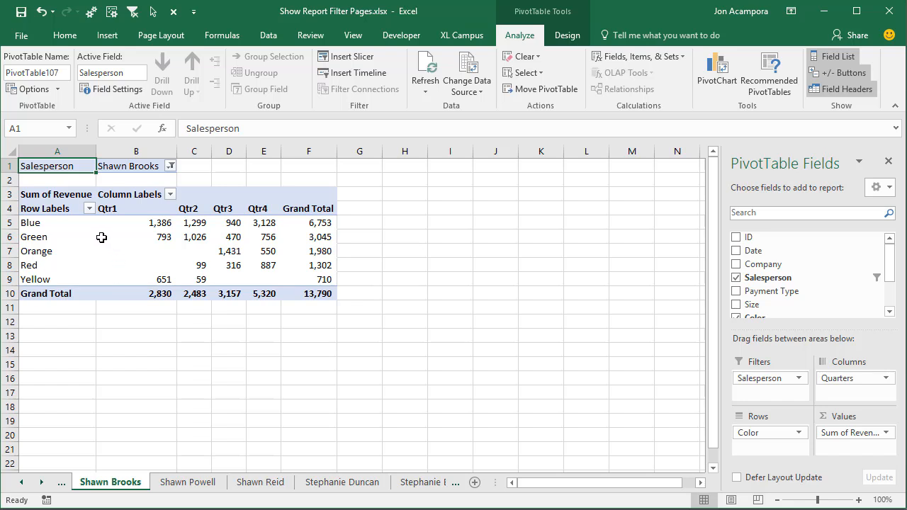
{"action": "mouse_move", "coordinate": [96, 233]}
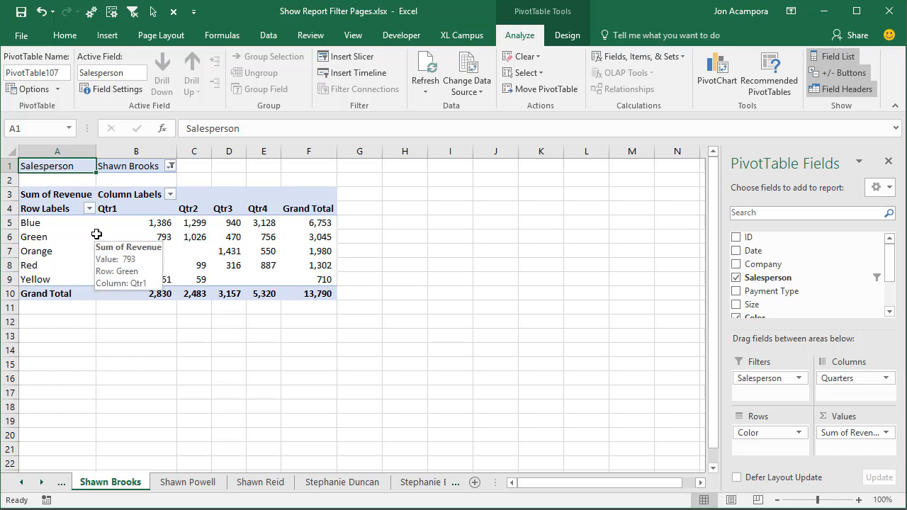
{"action": "mouse_move", "coordinate": [442, 44]}
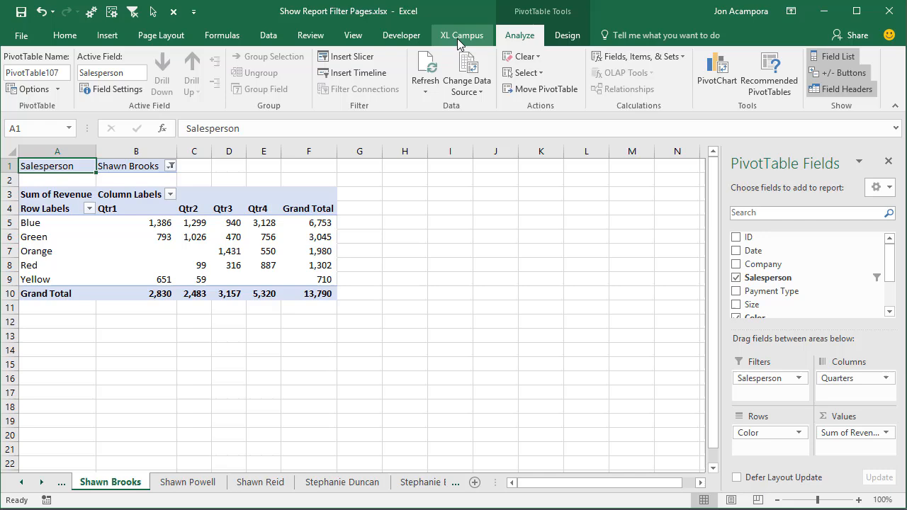
{"action": "left_click", "coordinate": [460, 34]}
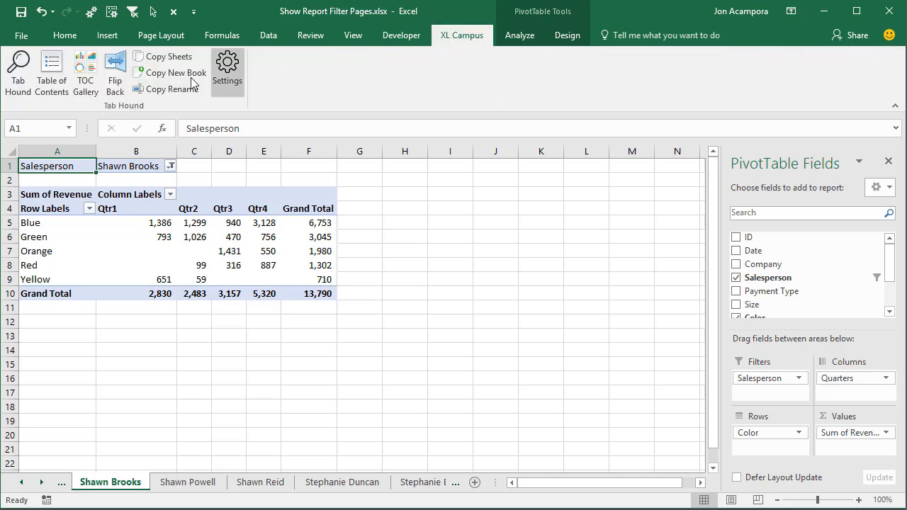
{"action": "left_click", "coordinate": [17, 68]}
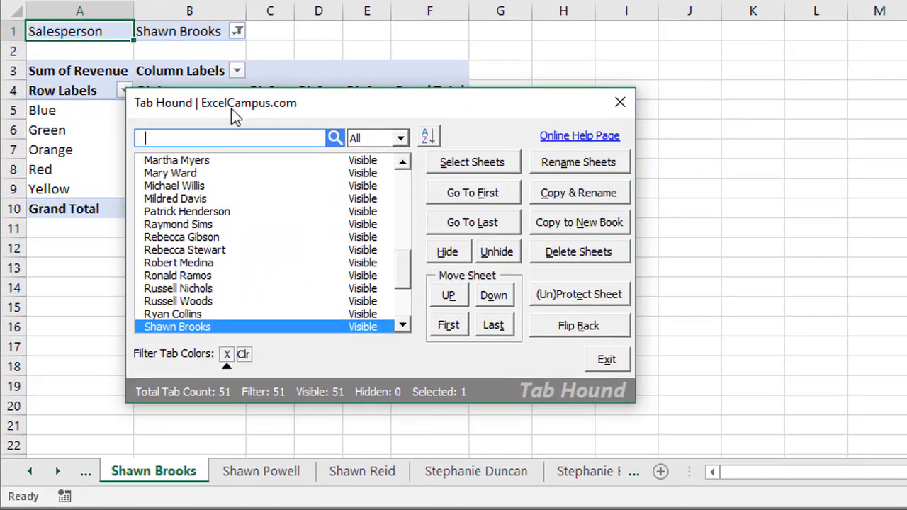
{"action": "mouse_move", "coordinate": [210, 116]}
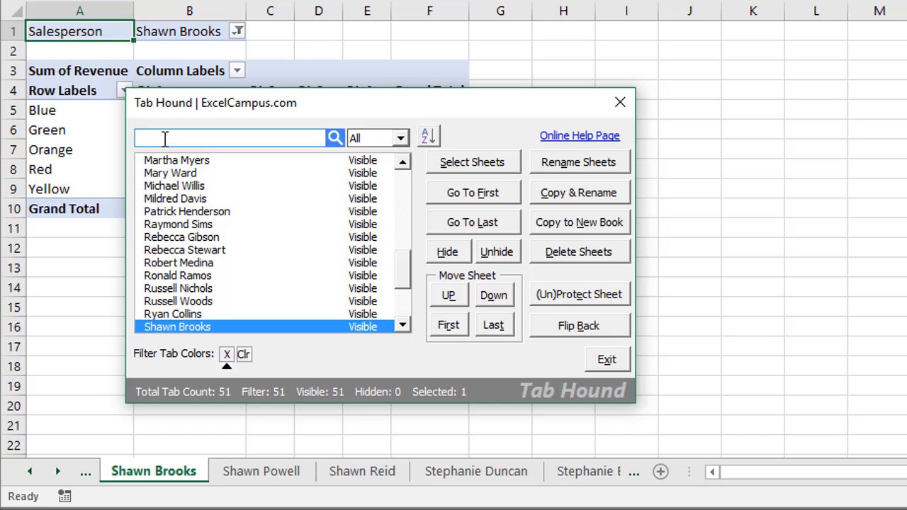
{"action": "type", "text": "ste"}
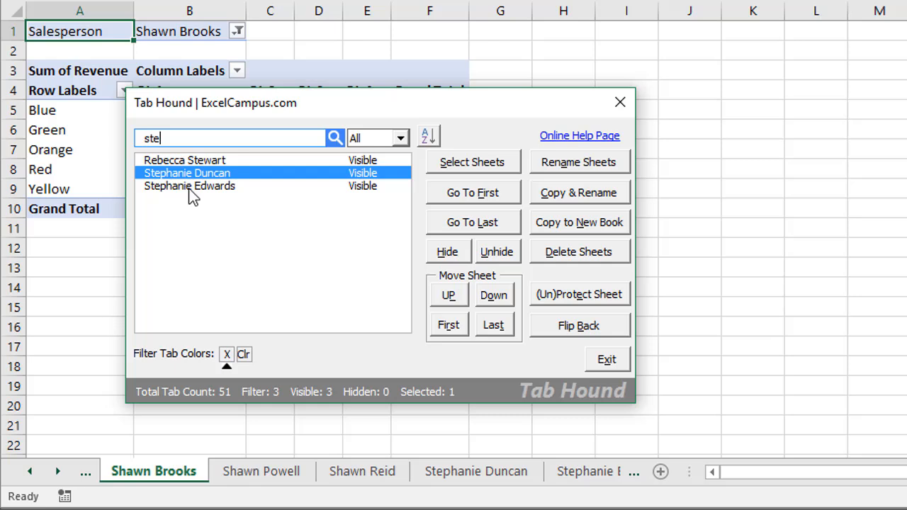
{"action": "mouse_move", "coordinate": [196, 205]}
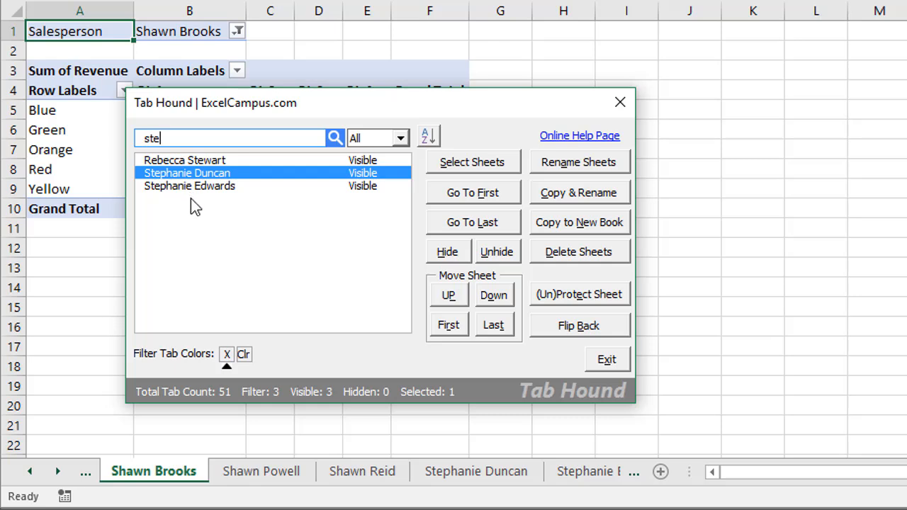
{"action": "mouse_move", "coordinate": [201, 176]}
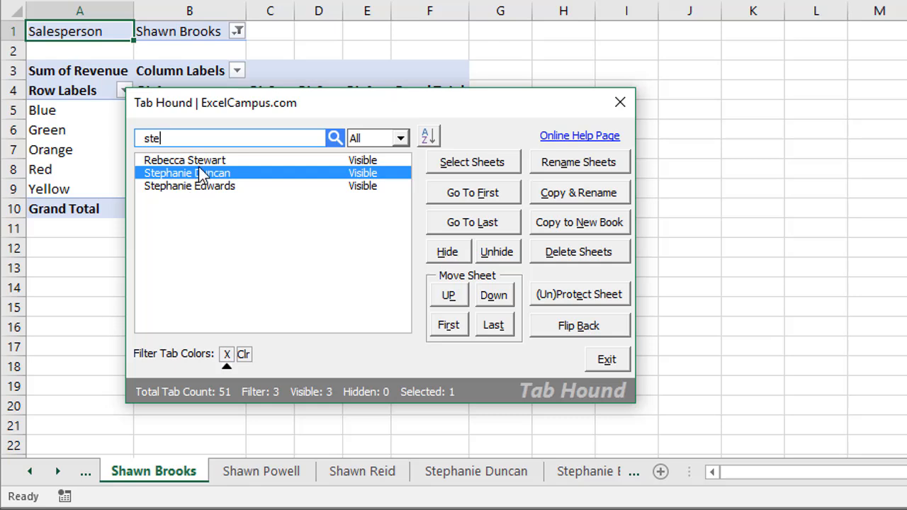
{"action": "mouse_move", "coordinate": [195, 171]}
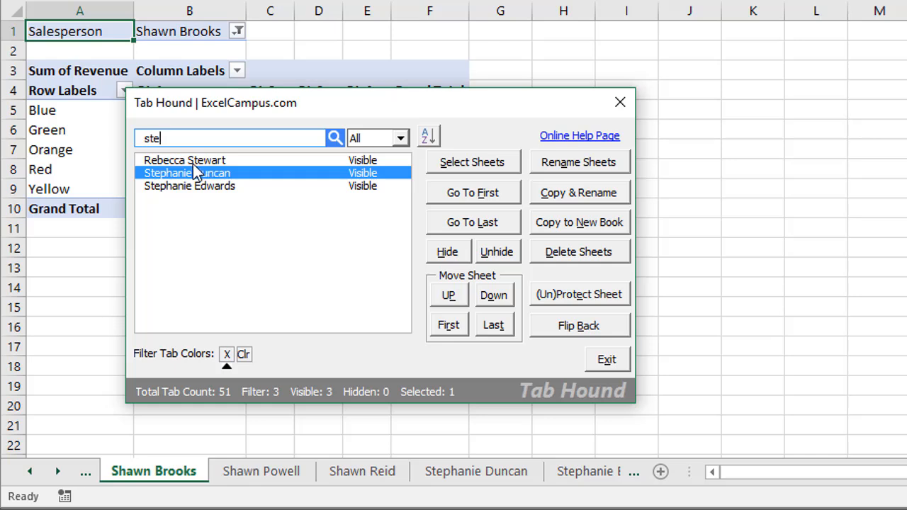
{"action": "mouse_move", "coordinate": [221, 172]}
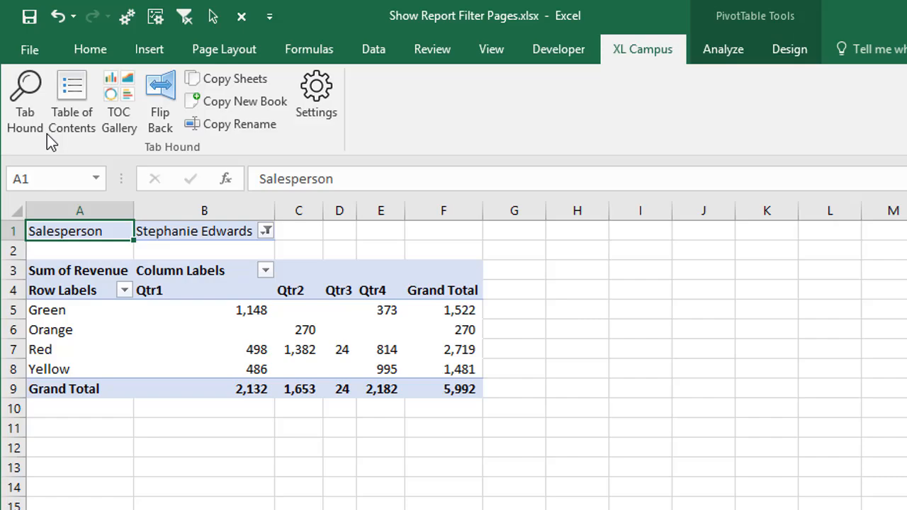
{"action": "left_click", "coordinate": [25, 99]}
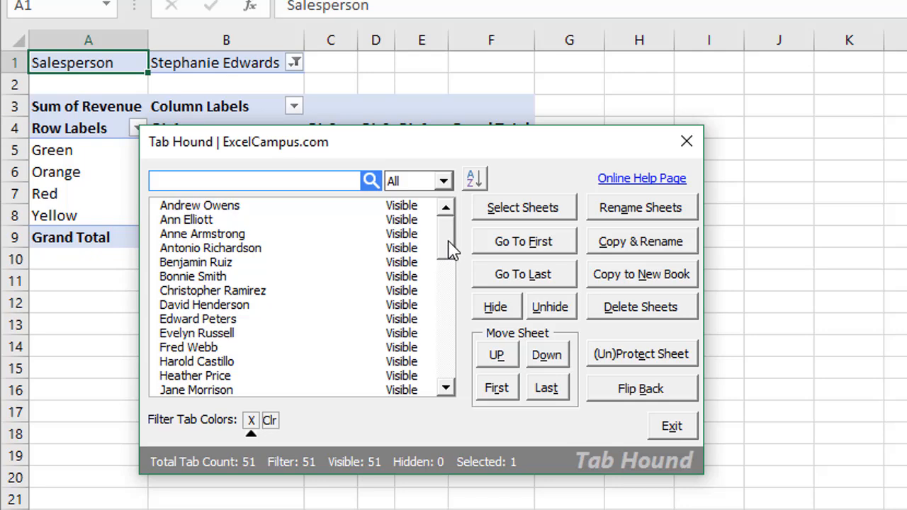
{"action": "left_click", "coordinate": [672, 425]}
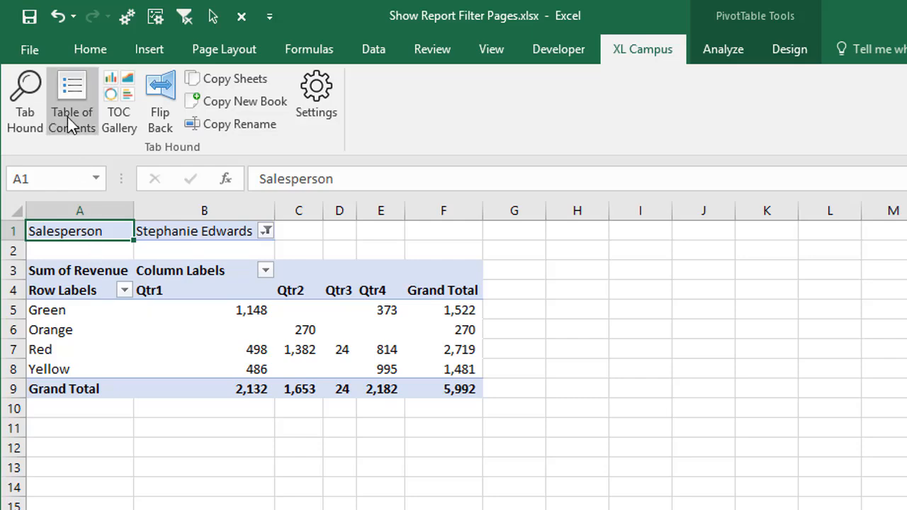
- Create a TOC sheet via XL Campus Table of Contents listing every salesperson sheet as hyperlinks
{"action": "left_click", "coordinate": [71, 99]}
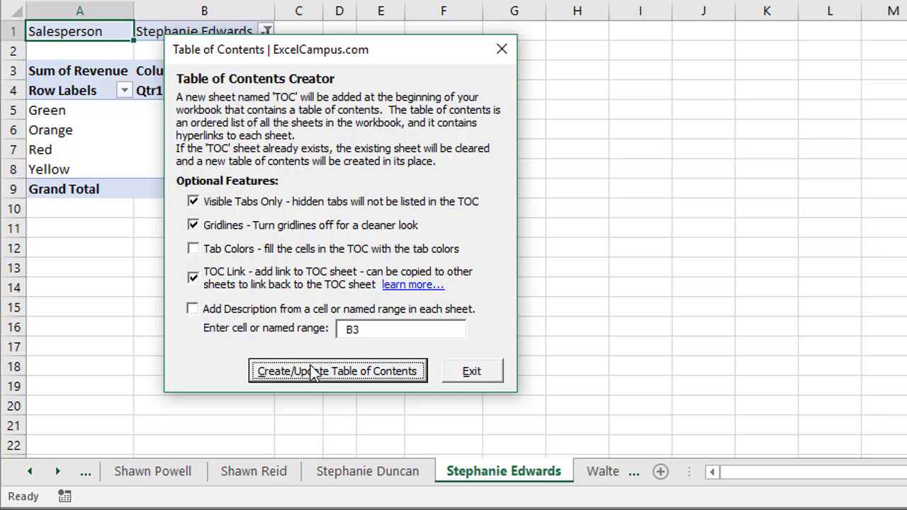
{"action": "left_click", "coordinate": [337, 371]}
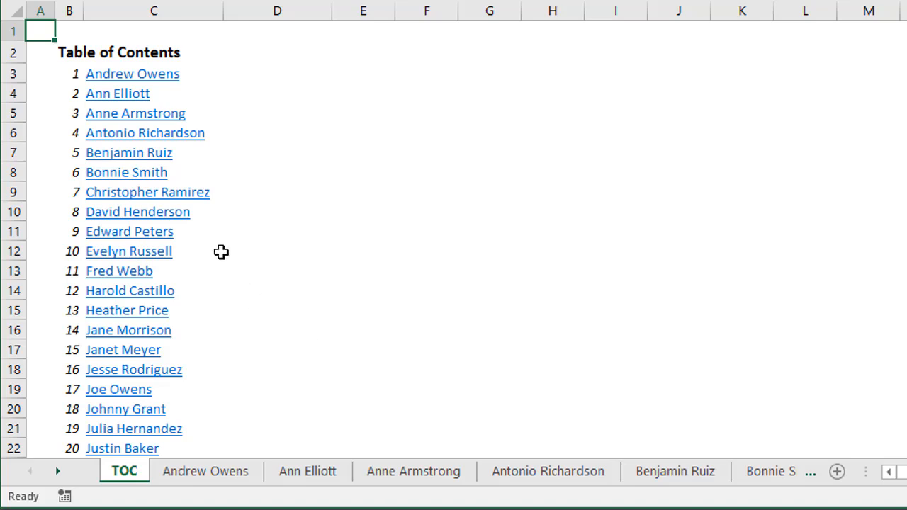
{"action": "mouse_move", "coordinate": [149, 172]}
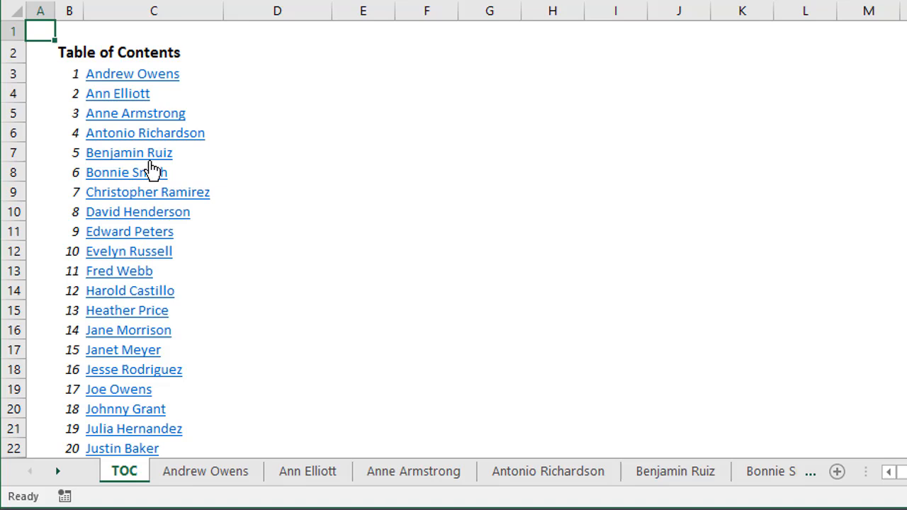
{"action": "mouse_move", "coordinate": [218, 250]}
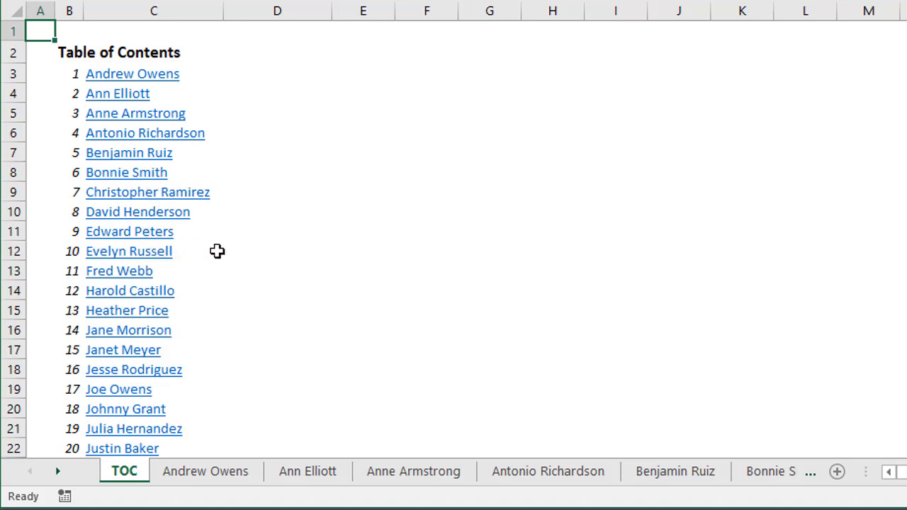
{"action": "scroll", "scroll_direction": "down", "scroll_amount": 3}
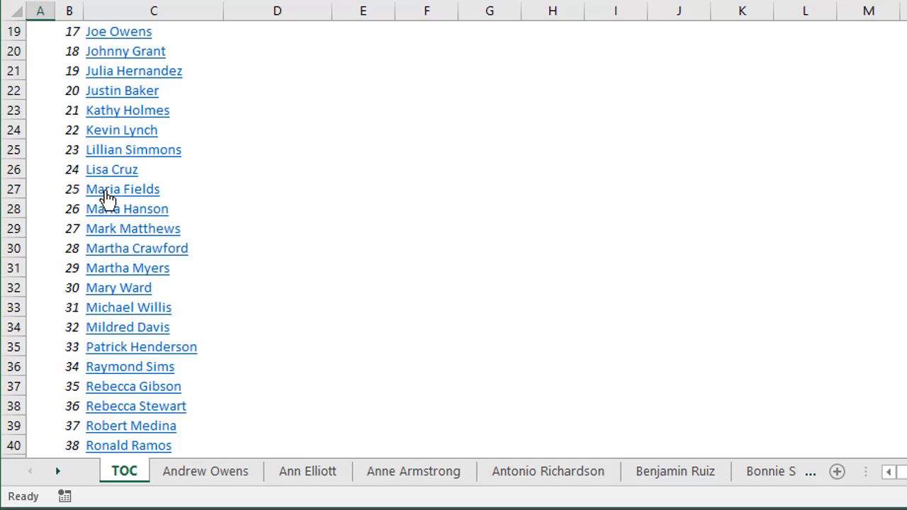
{"action": "left_click", "coordinate": [122, 190]}
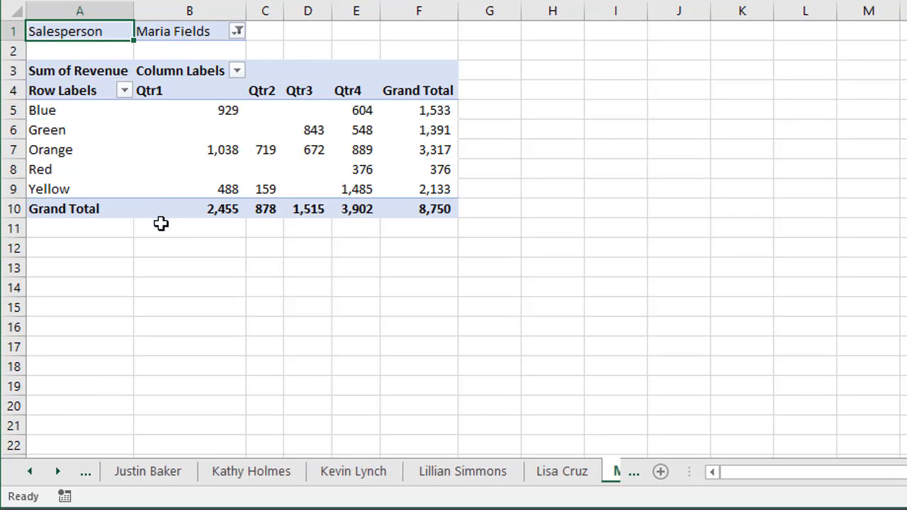
{"action": "mouse_move", "coordinate": [190, 129]}
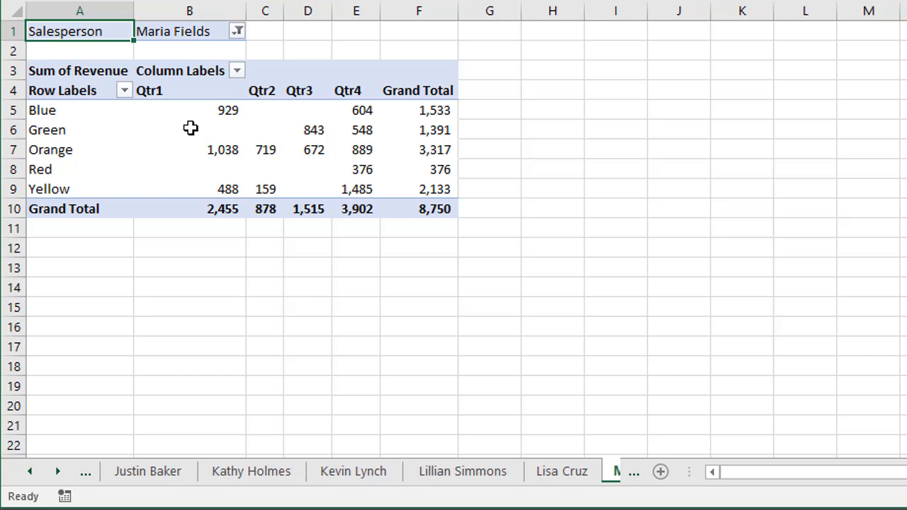
{"action": "mouse_move", "coordinate": [190, 127]}
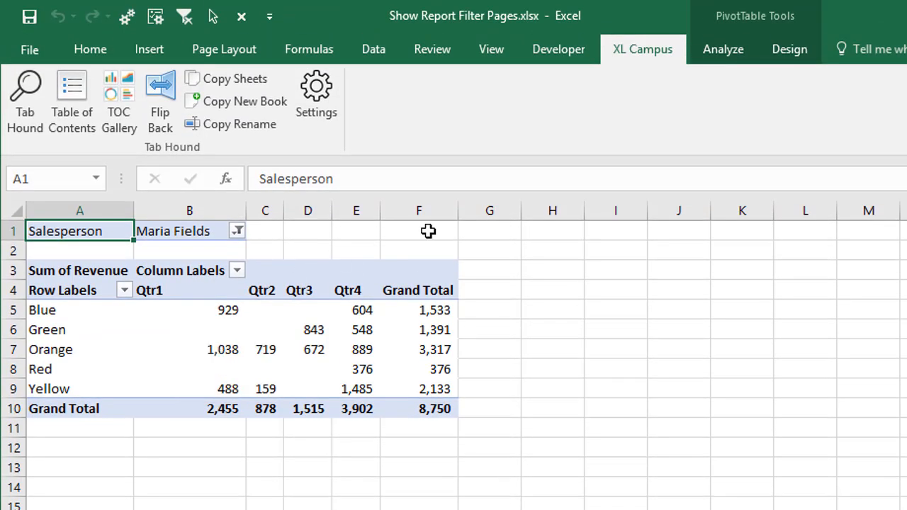
- Show the PivotTable Analyze Options list containing Show Report Filter Pages
{"action": "left_click", "coordinate": [723, 48]}
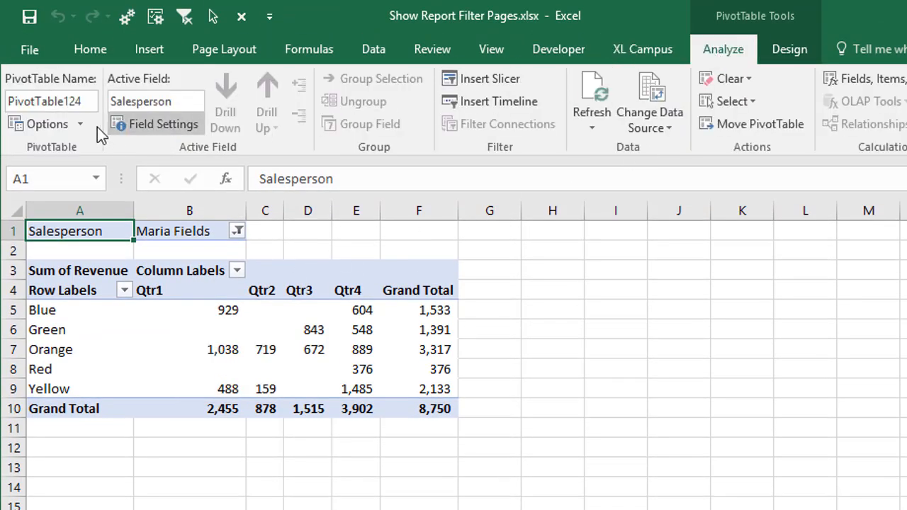
{"action": "left_click", "coordinate": [79, 125]}
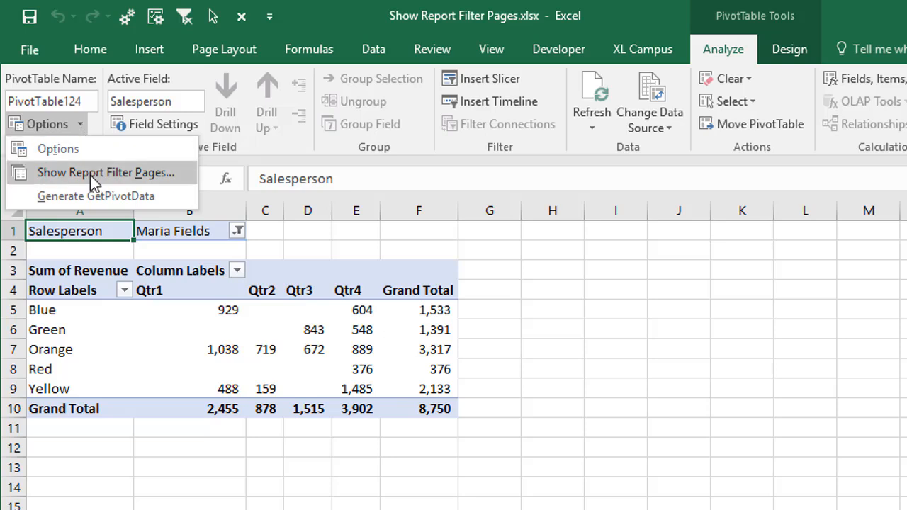
{"action": "mouse_move", "coordinate": [86, 190]}
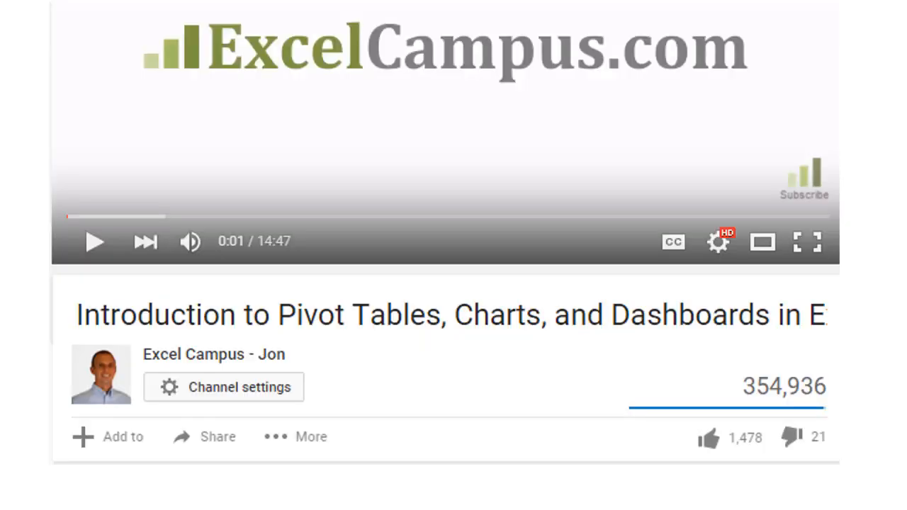
- Like the Excel Campus Introduction to Pivot Tables video on YouTube
{"action": "left_click", "coordinate": [710, 439]}
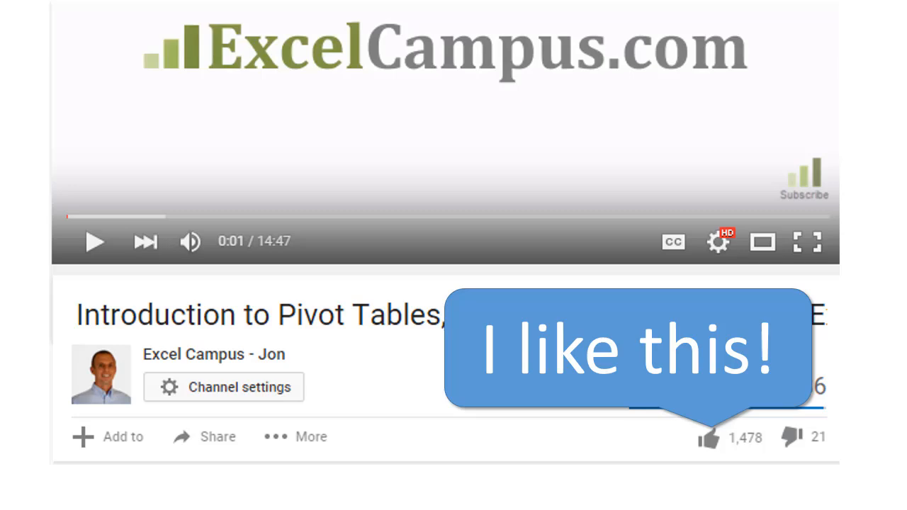